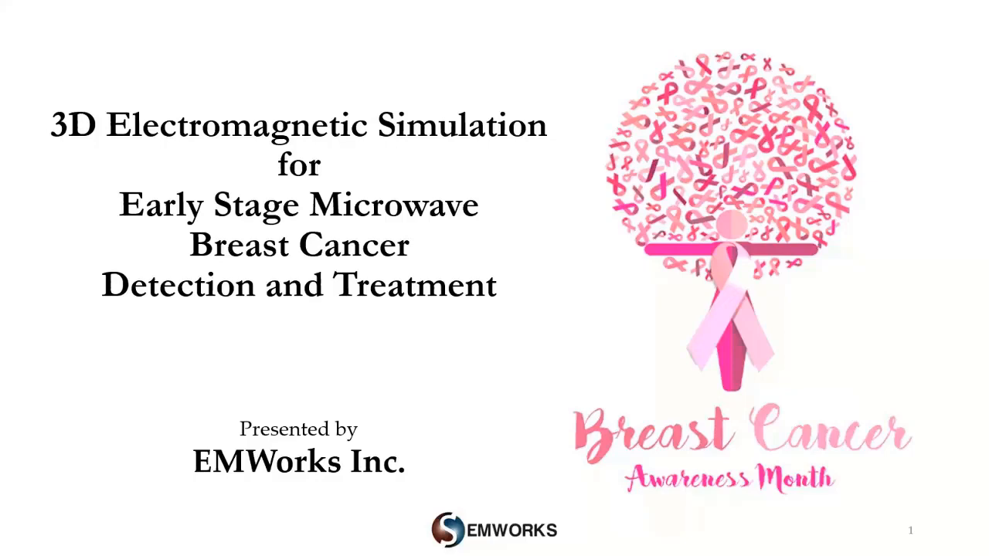
Advance the slideshow from the title slide past Presenters to the Agenda slide
{"action": "key", "text": "Right"}
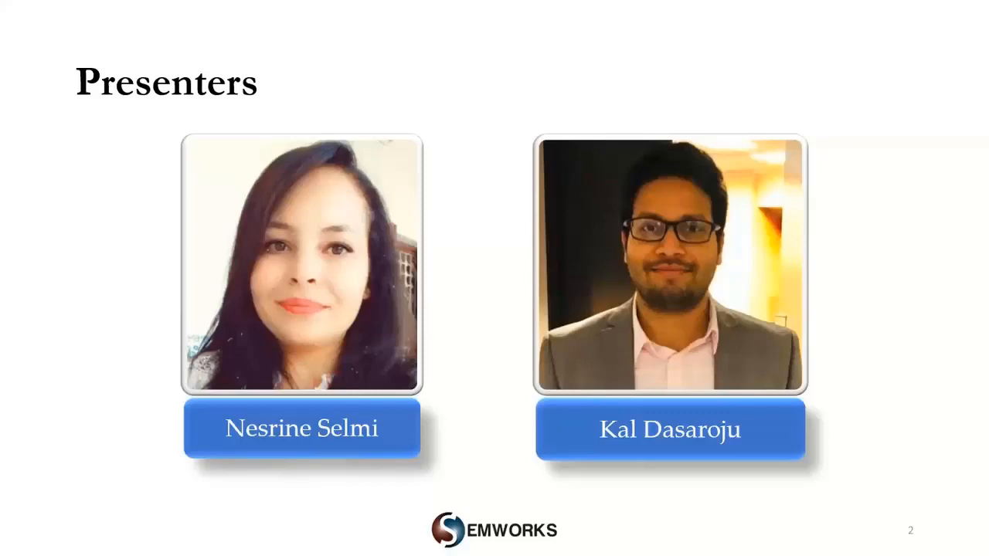
{"action": "key", "text": "Right"}
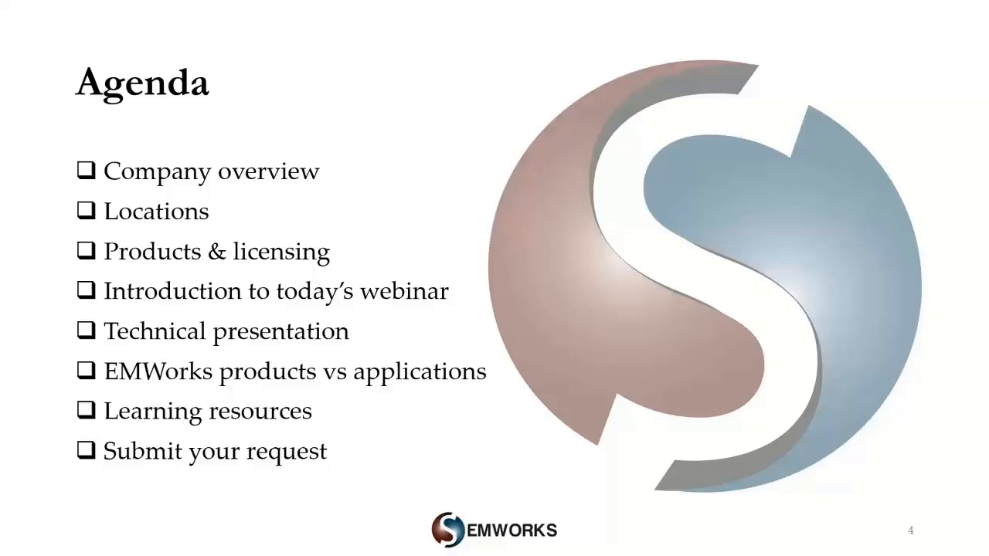
Advance through Company Overview to the Office Locations map of Canada and Germany
{"action": "key", "text": "right"}
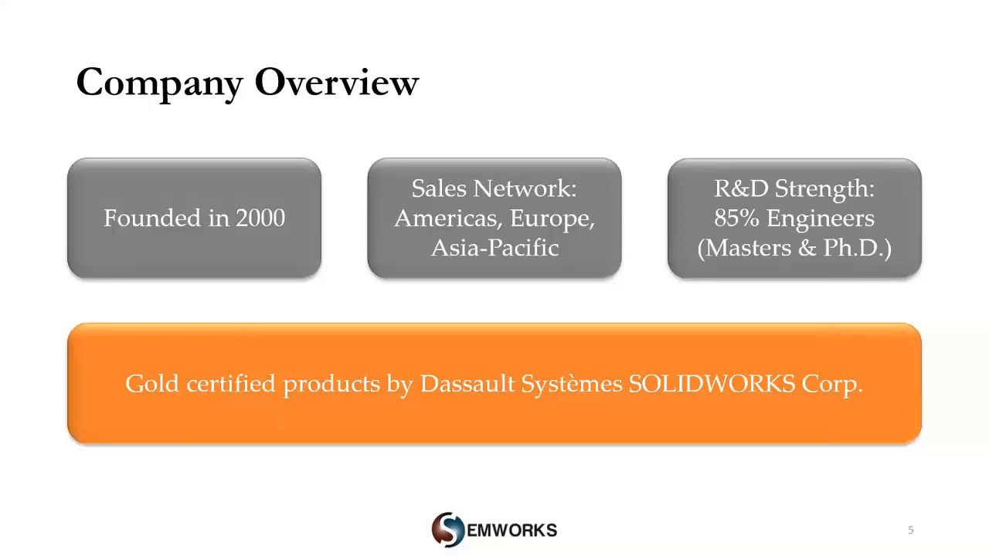
{"action": "key", "text": "right"}
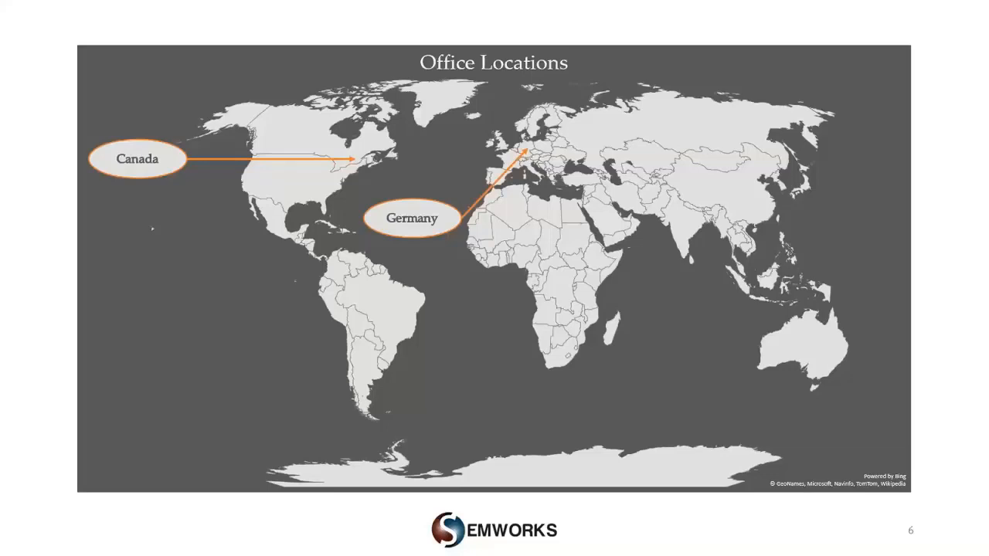
Advance past Office Locations and EMWorks Products to the HFWorks Today's Webinar slide
{"action": "key", "text": "right"}
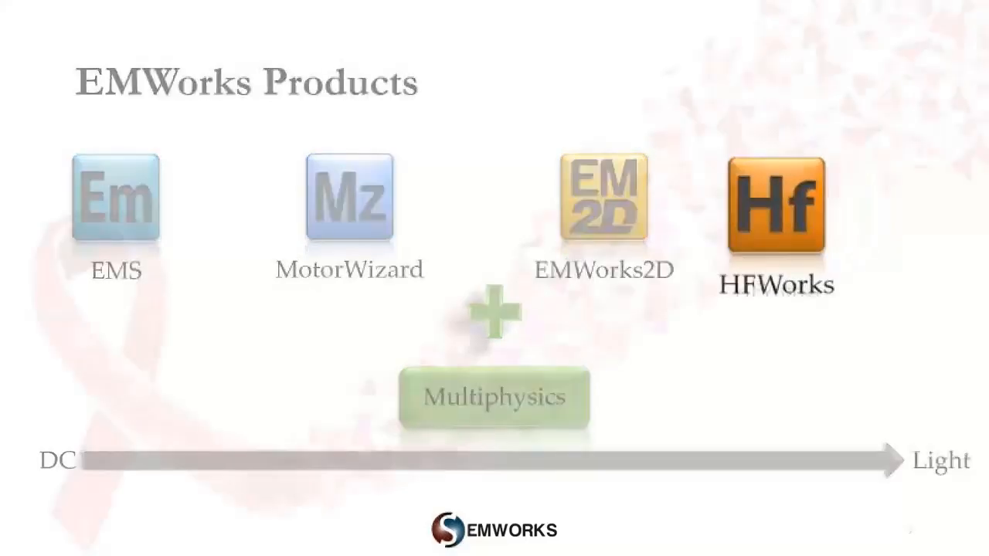
{"action": "key", "text": "Right"}
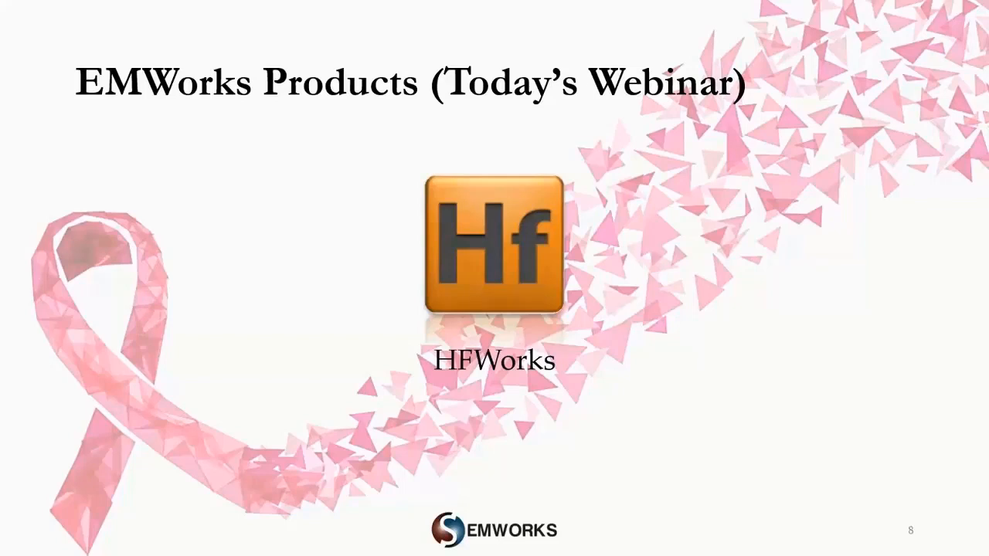
Advance to the title slide on full 3D EM simulation for breast cancer detection and treatment
{"action": "key", "text": "right"}
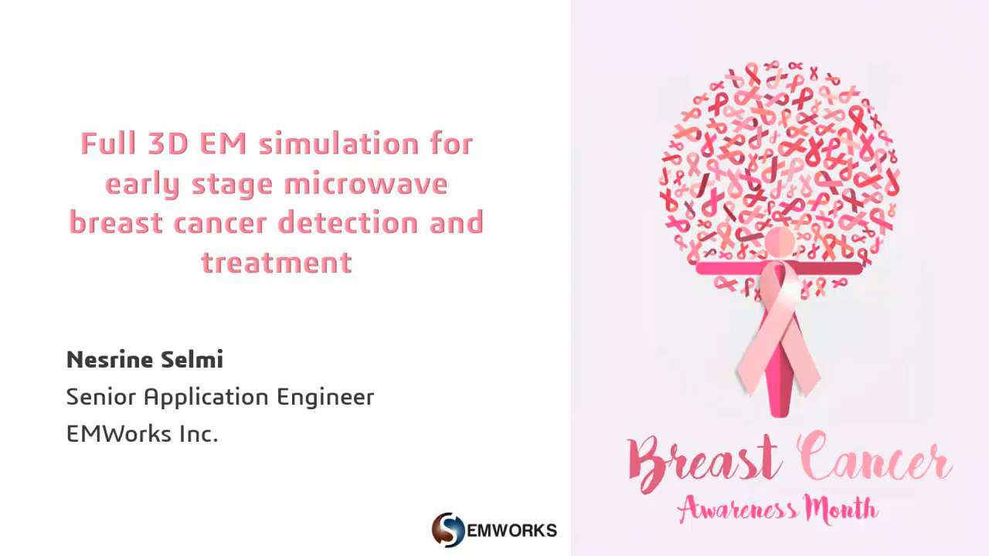
Advance through the Presentation Agenda to the Introduction slide on breast cancer statistics
{"action": "key", "text": "Right"}
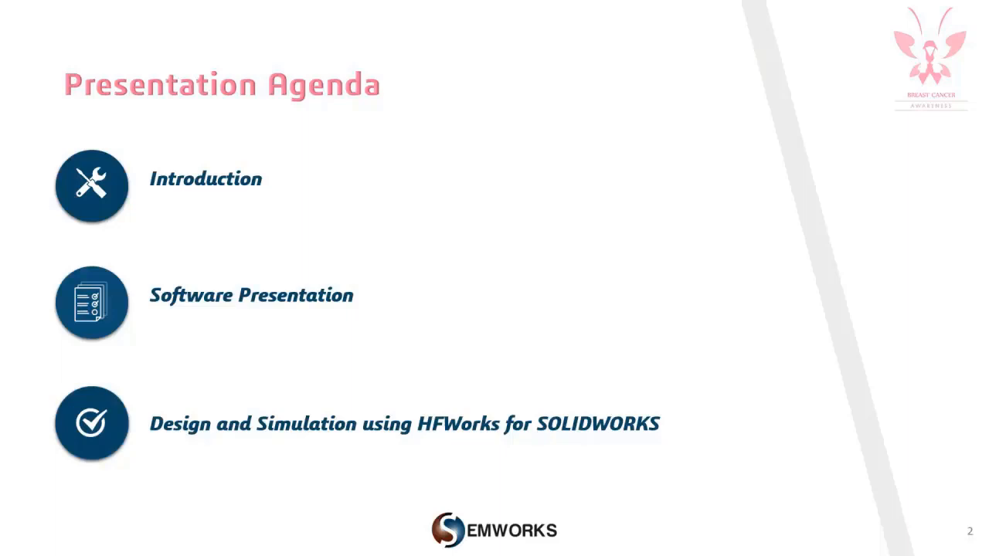
{"action": "key", "text": "right"}
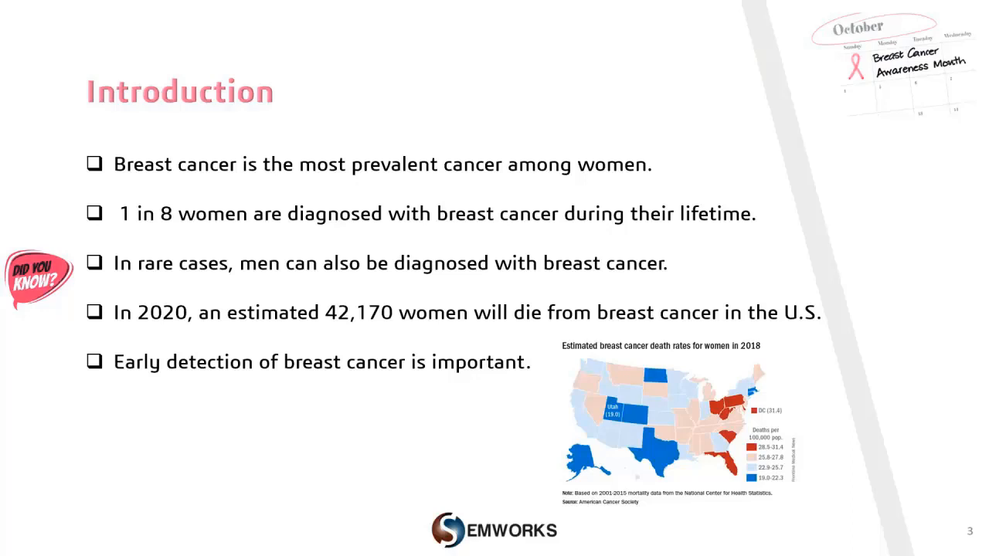
Advance to slide 4 on X-ray mammography, ultrasound and MRI diagnosis
{"action": "key", "text": "Right"}
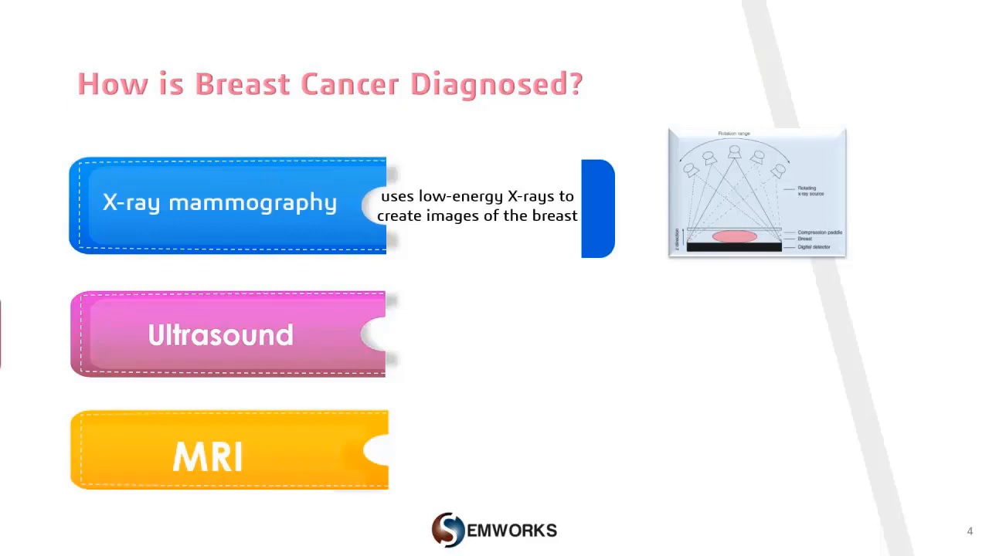
Reveal all three diagnosis method descriptions, then advance to the Microwave Imaging slide
{"action": "left_click", "coordinate": [220, 335]}
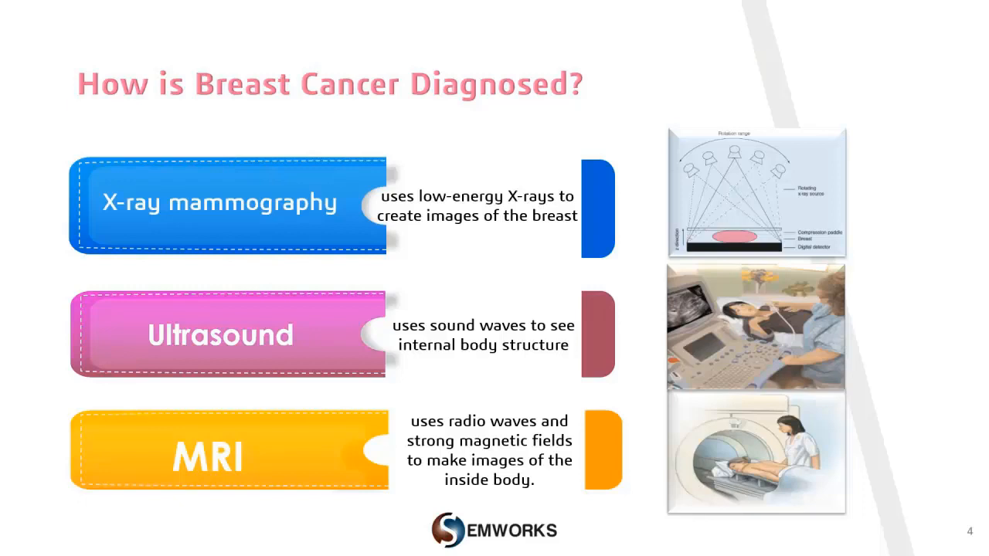
{"action": "key", "text": "right"}
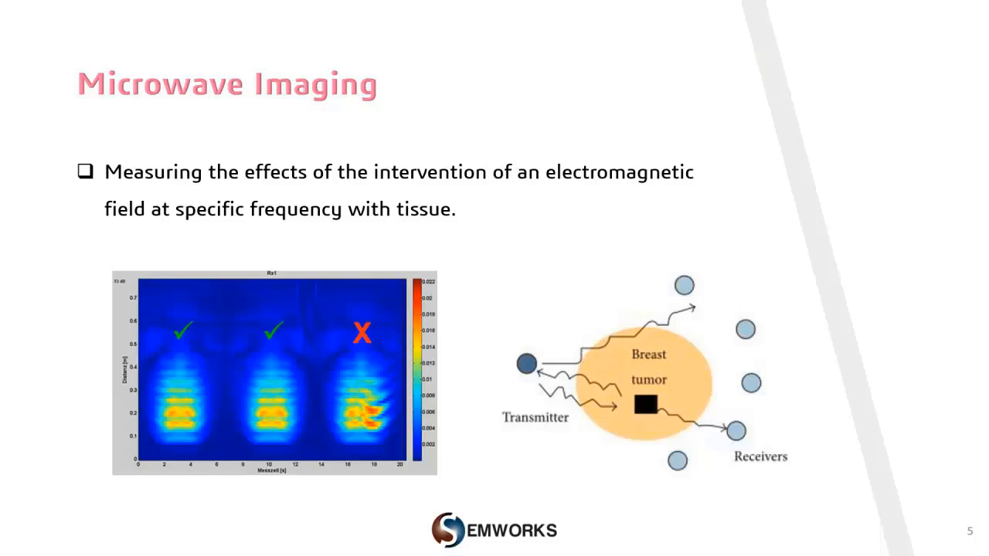
{"action": "key", "text": "Right"}
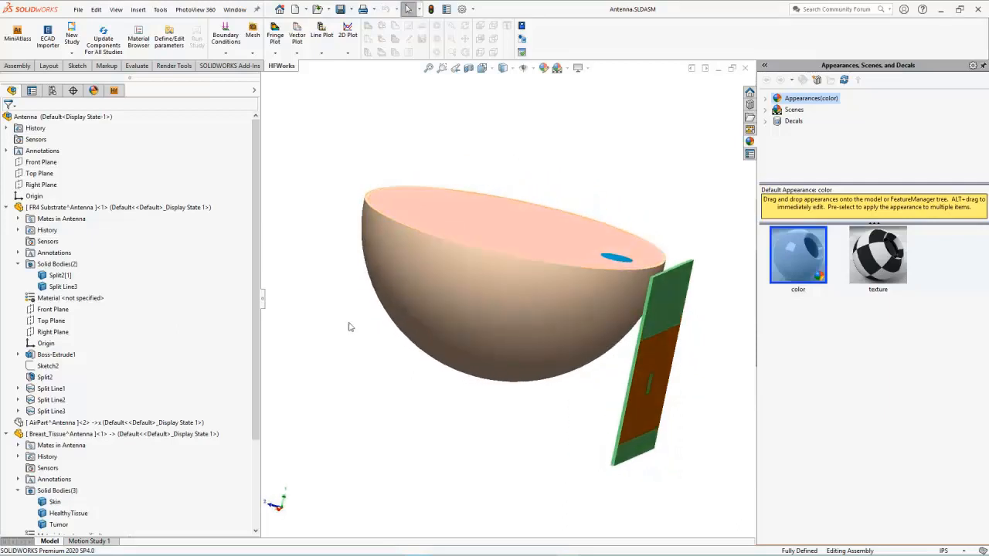
{"action": "left_click", "coordinate": [124, 433]}
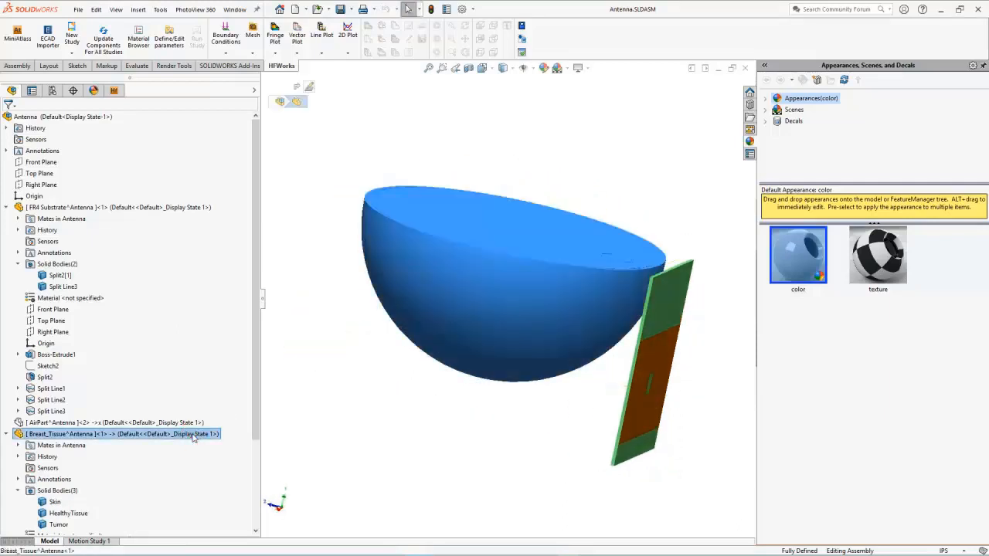
{"action": "left_click", "coordinate": [120, 207]}
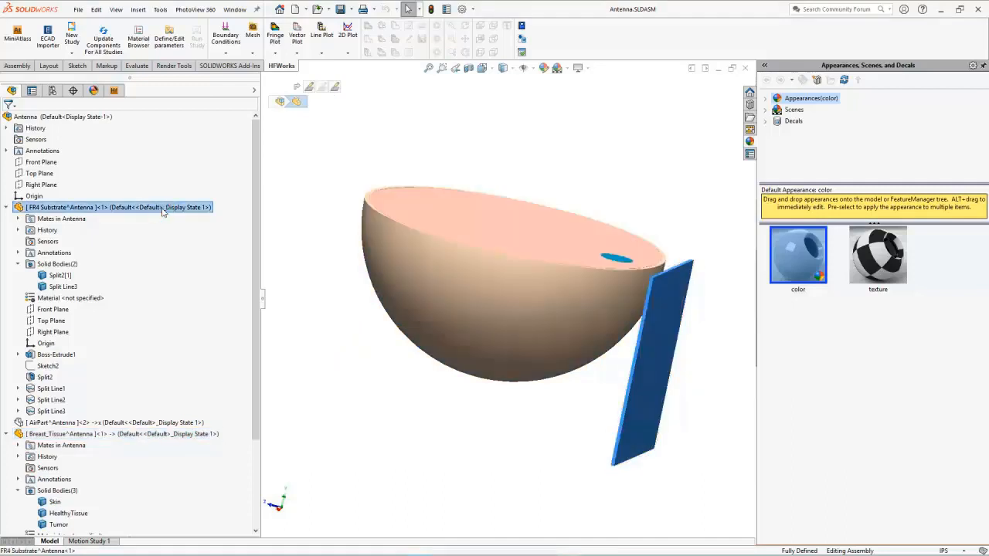
{"action": "left_click", "coordinate": [46, 117]}
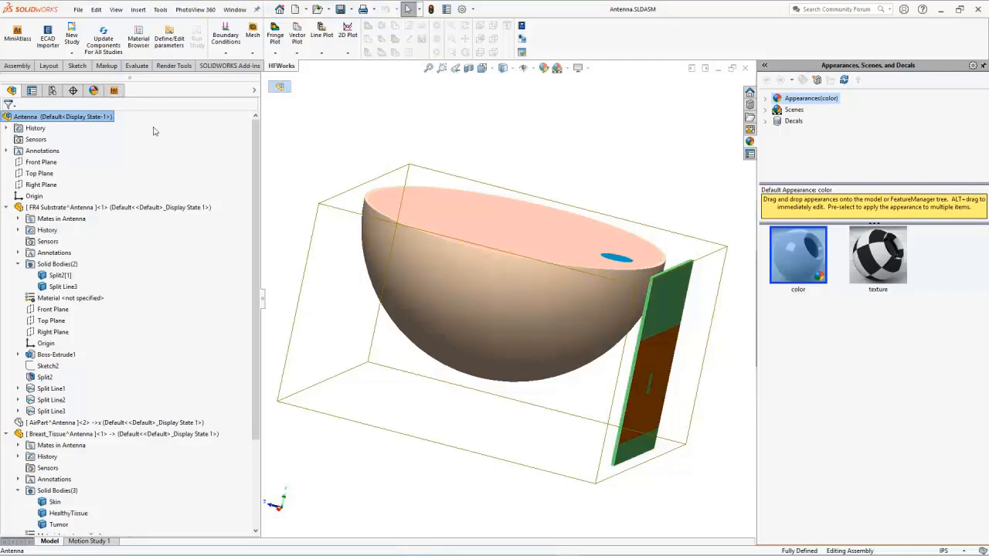
Verify the HFWorks 2020 SP 0.0 add-in is ticked in Add-Ins and accept
{"action": "left_click", "coordinate": [462, 8]}
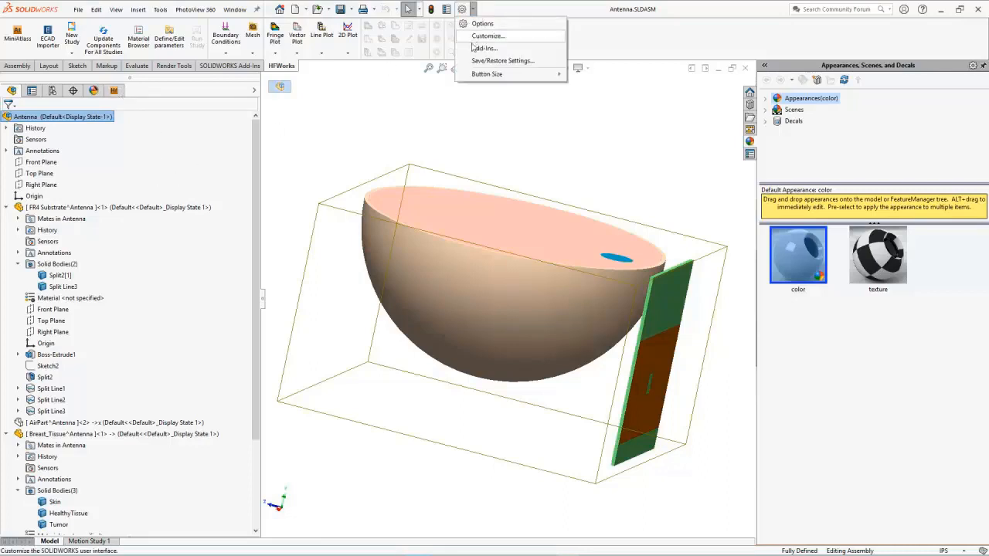
{"action": "left_click", "coordinate": [483, 48]}
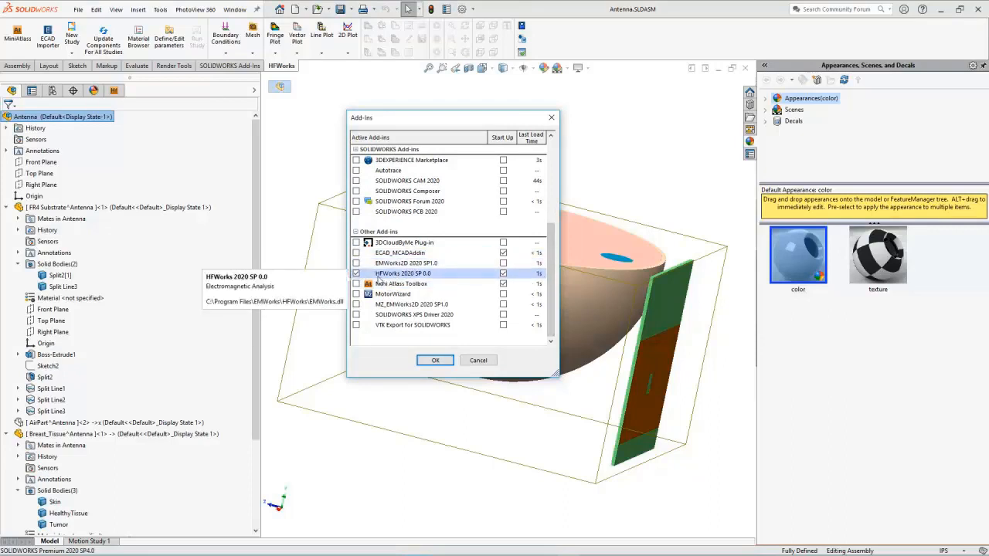
{"action": "left_click", "coordinate": [401, 284]}
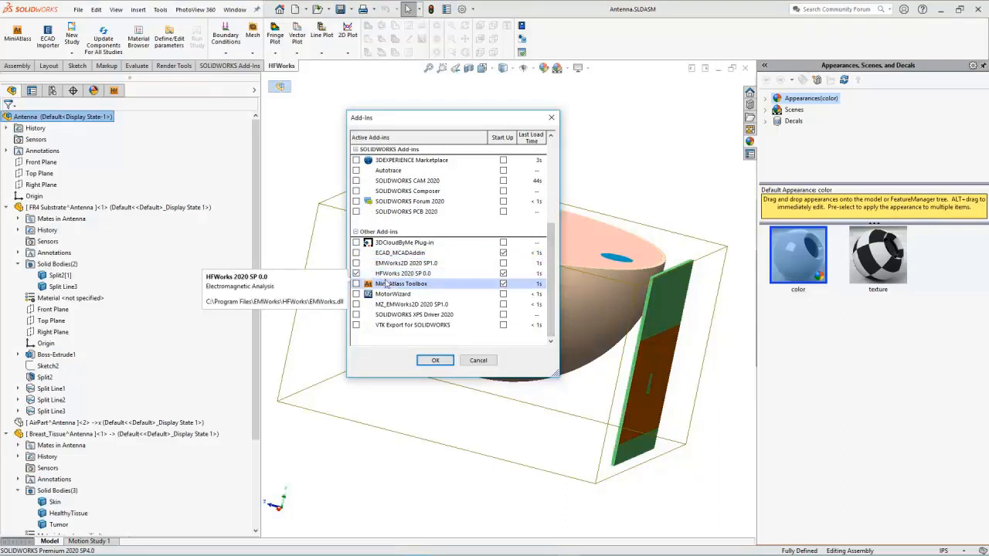
{"action": "left_click", "coordinate": [435, 360]}
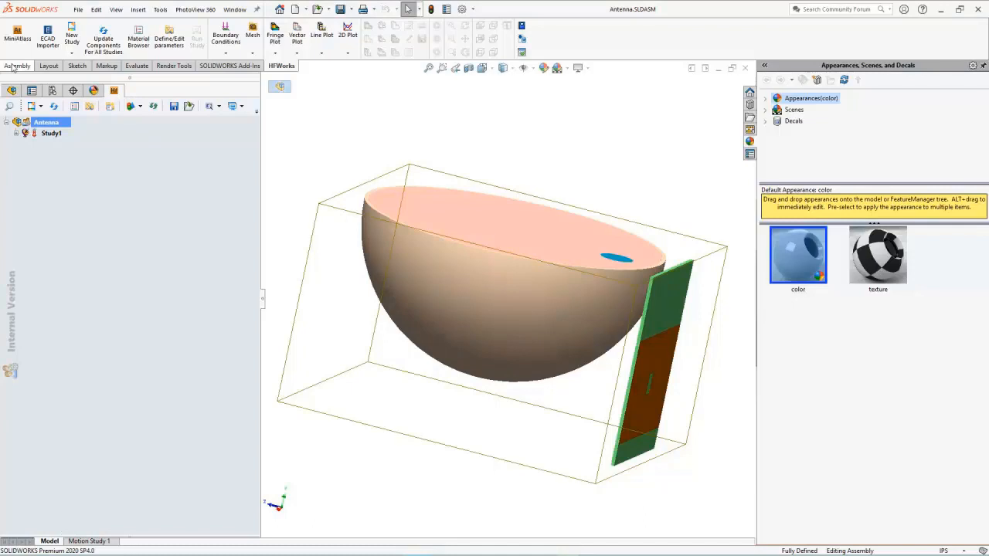
{"action": "left_click", "coordinate": [48, 66]}
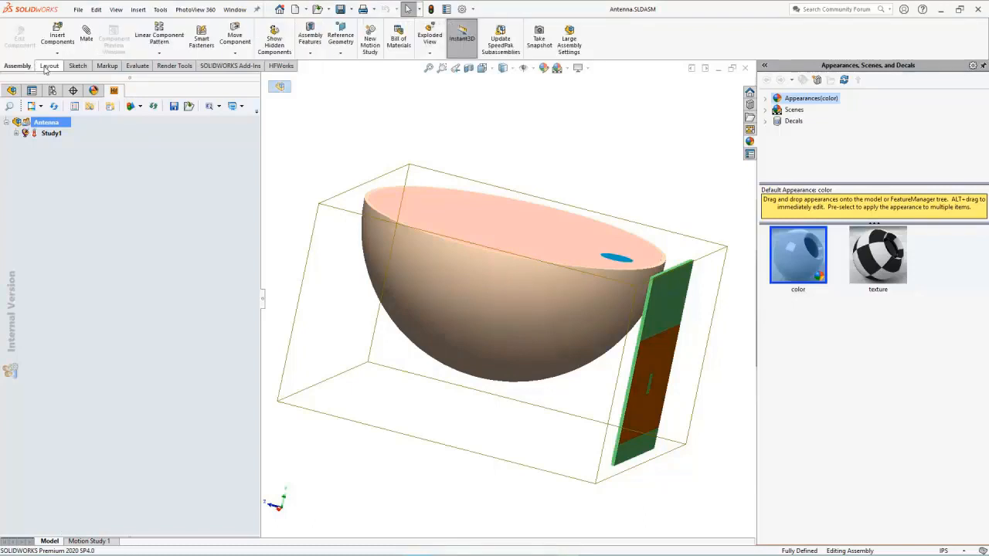
{"action": "left_click", "coordinate": [76, 66]}
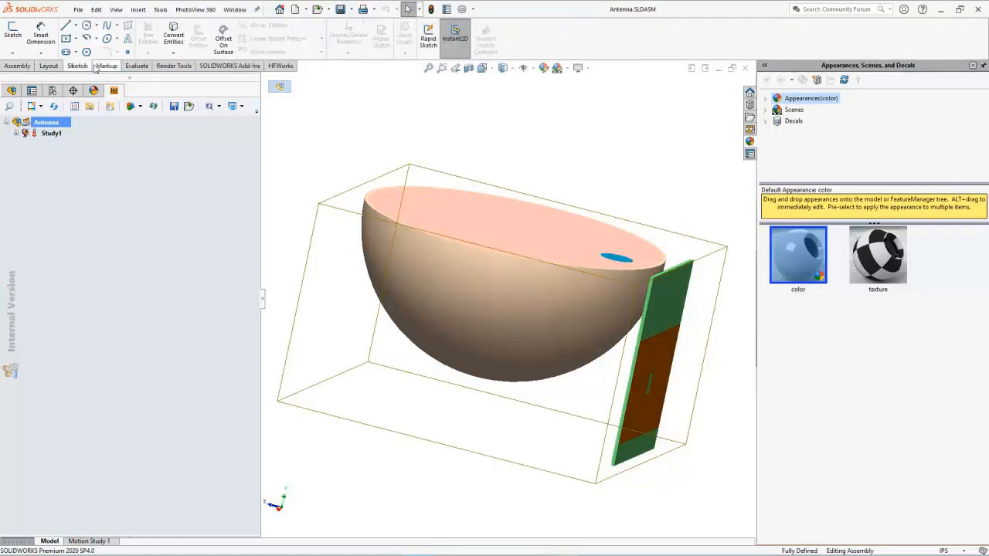
{"action": "left_click", "coordinate": [107, 65]}
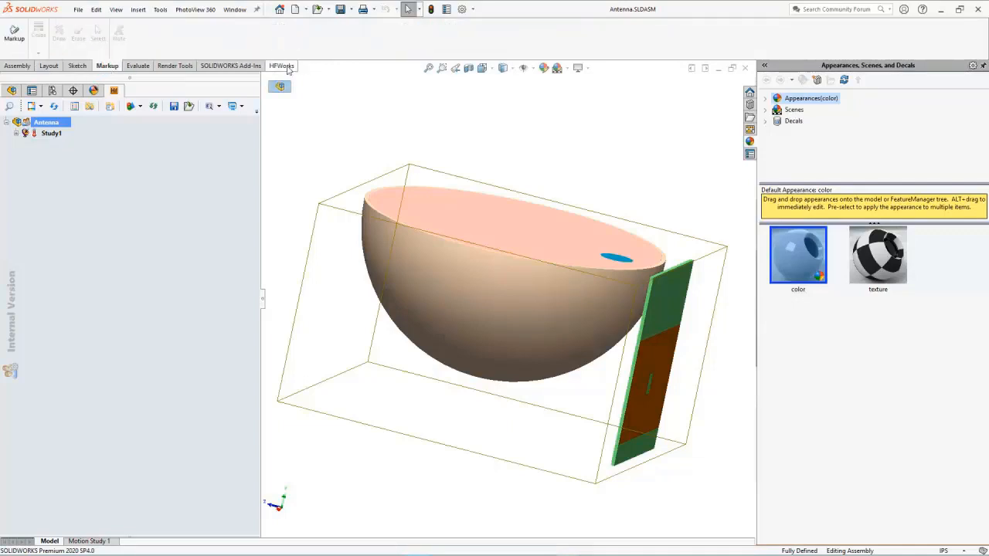
{"action": "left_click", "coordinate": [280, 66]}
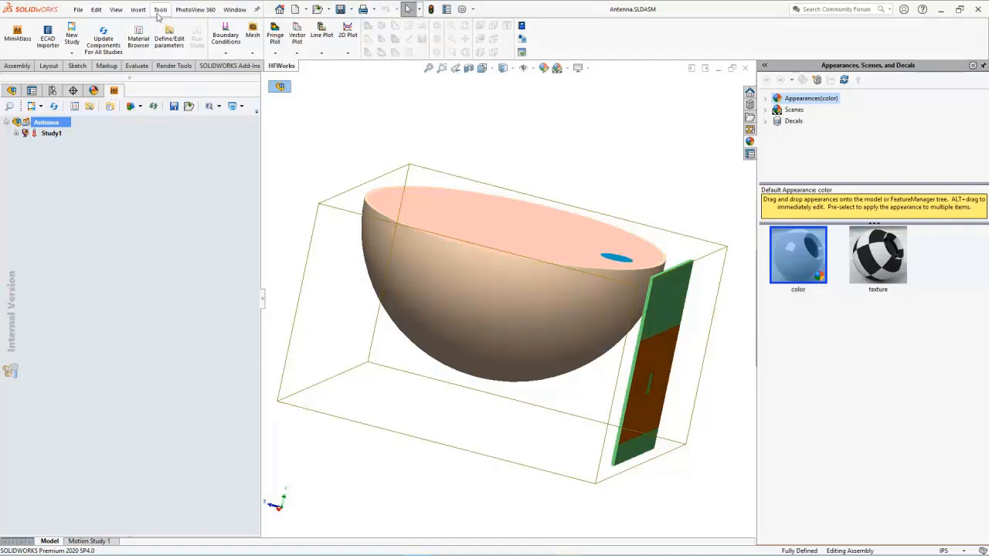
{"action": "left_click", "coordinate": [159, 9]}
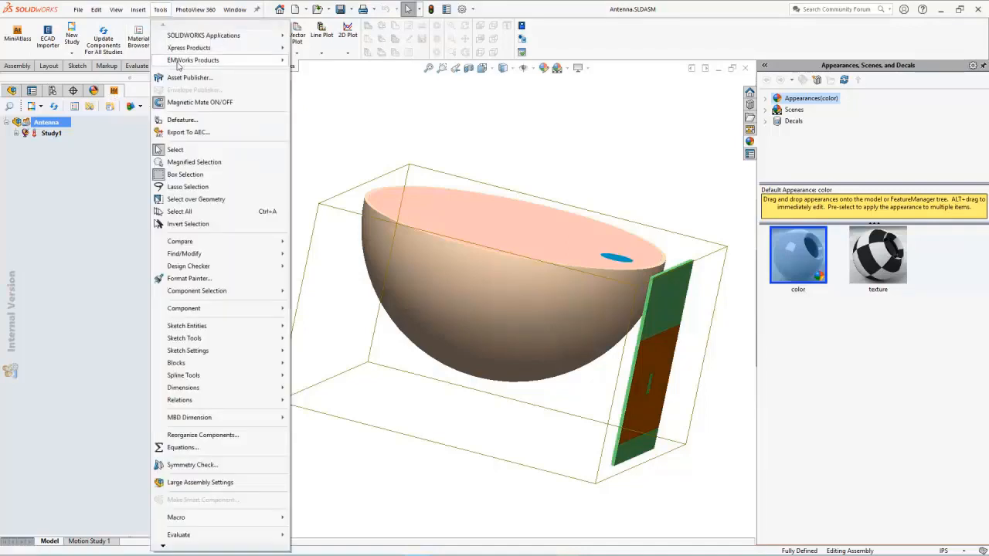
{"action": "mouse_move", "coordinate": [193, 61]}
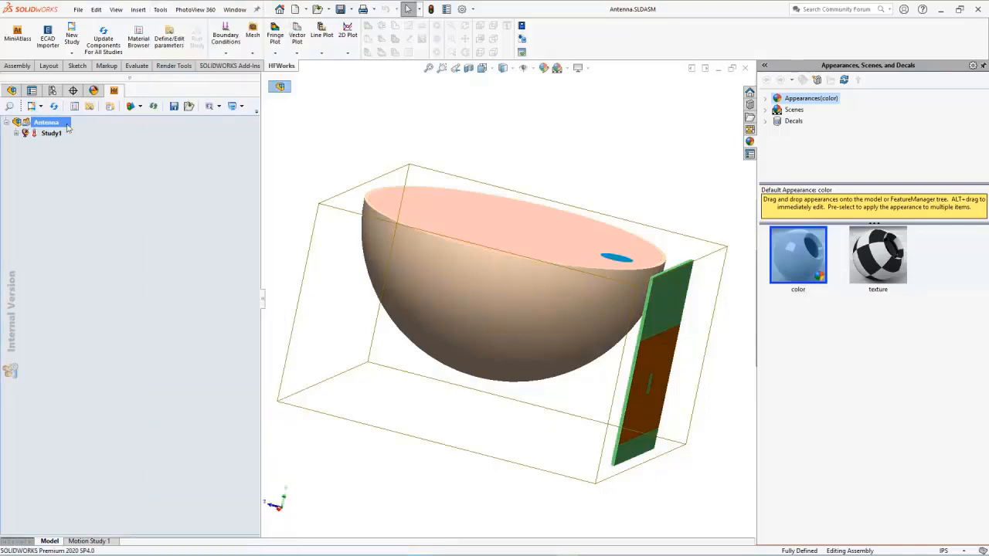
{"action": "right_click", "coordinate": [46, 122]}
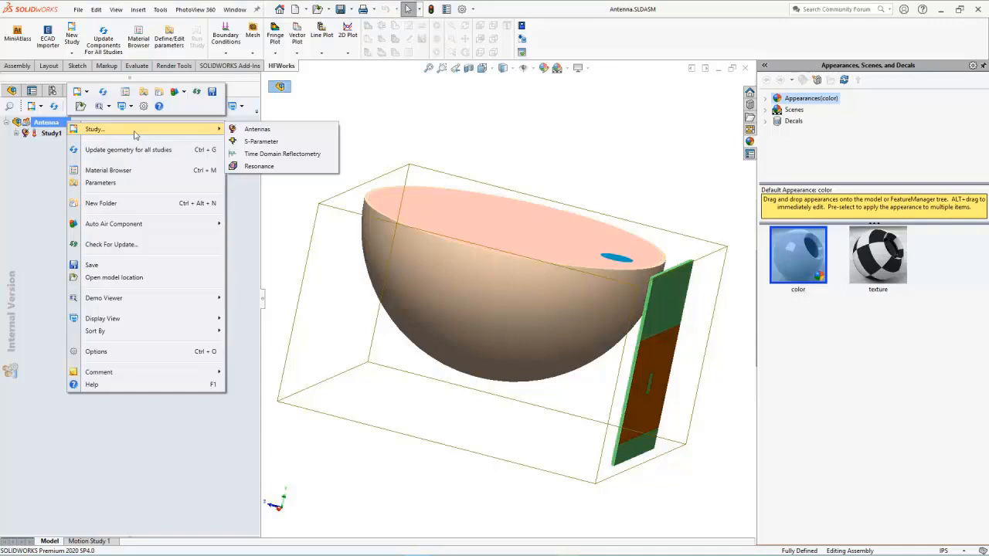
{"action": "mouse_move", "coordinate": [257, 129]}
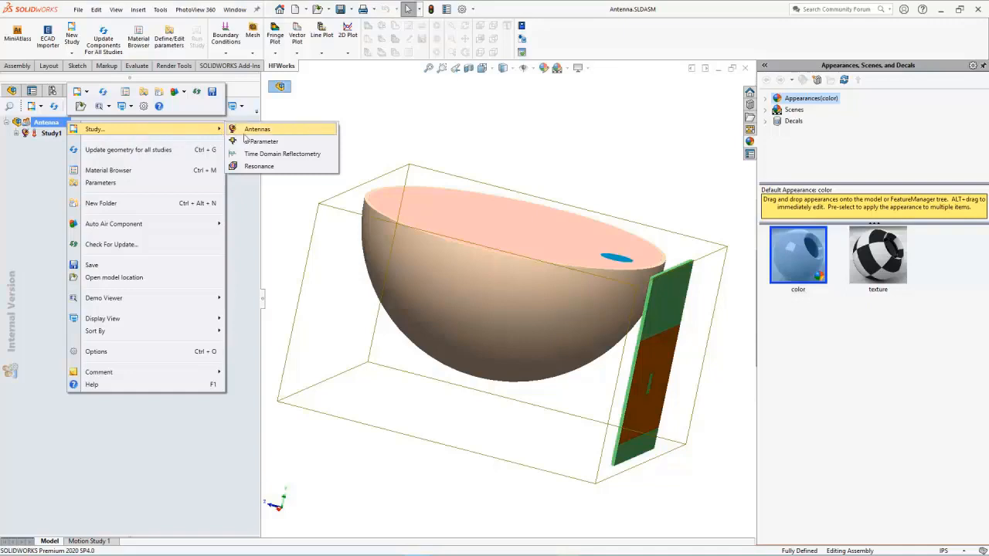
{"action": "mouse_move", "coordinate": [257, 129]}
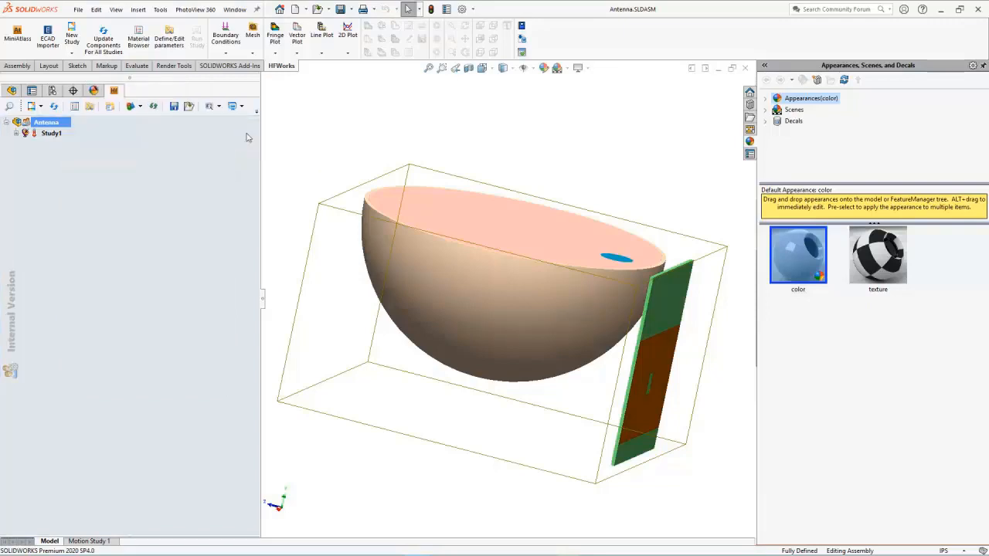
Create an Antenna study named AntennawithBreast with Normal Accuracy and no options checked
{"action": "left_click", "coordinate": [47, 37]}
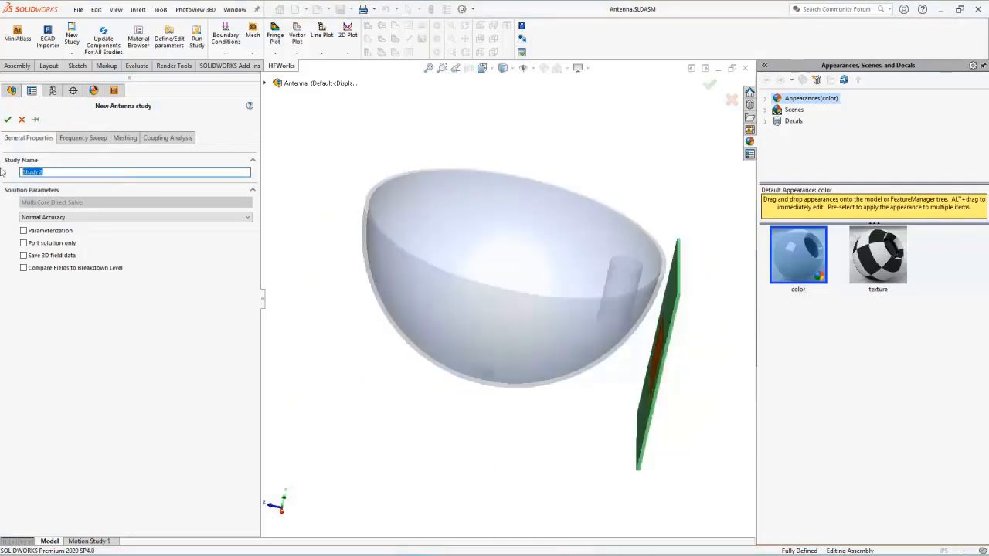
{"action": "type", "text": "AntennawithBreast"}
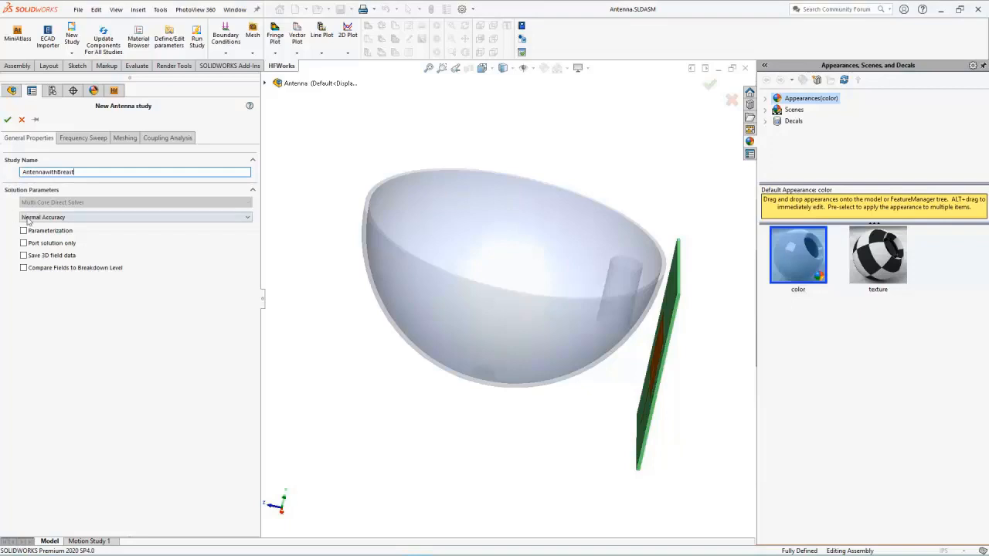
{"action": "left_click", "coordinate": [135, 217]}
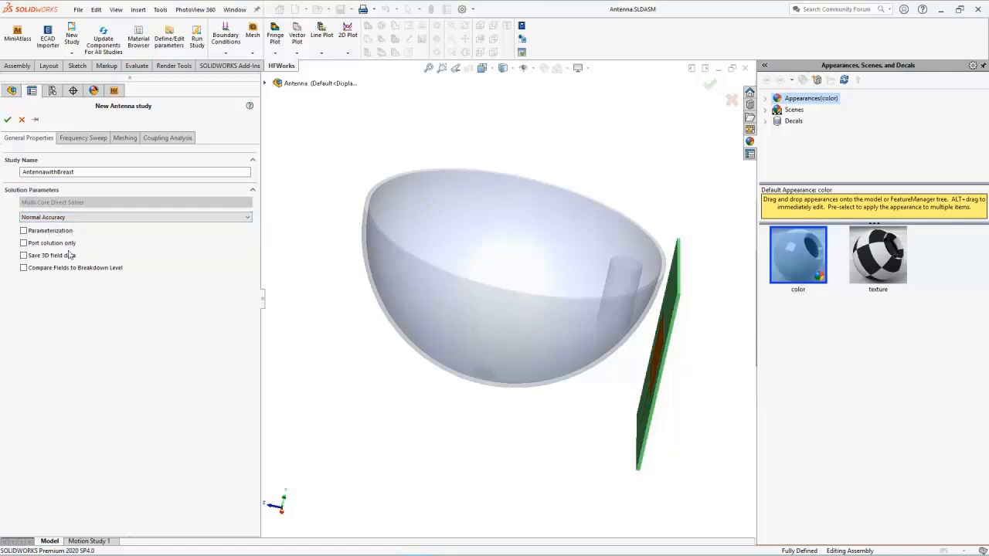
{"action": "left_click", "coordinate": [23, 230]}
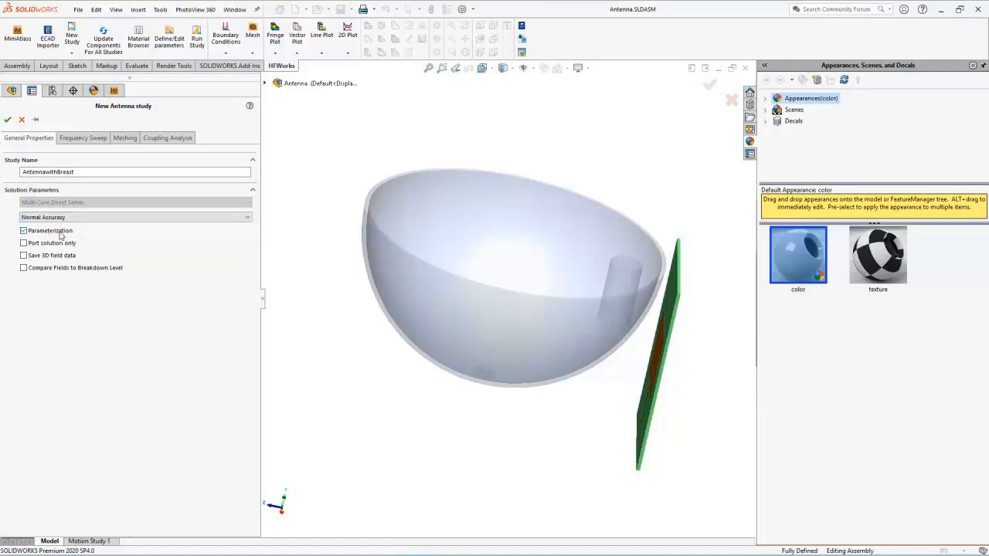
{"action": "left_click", "coordinate": [23, 231]}
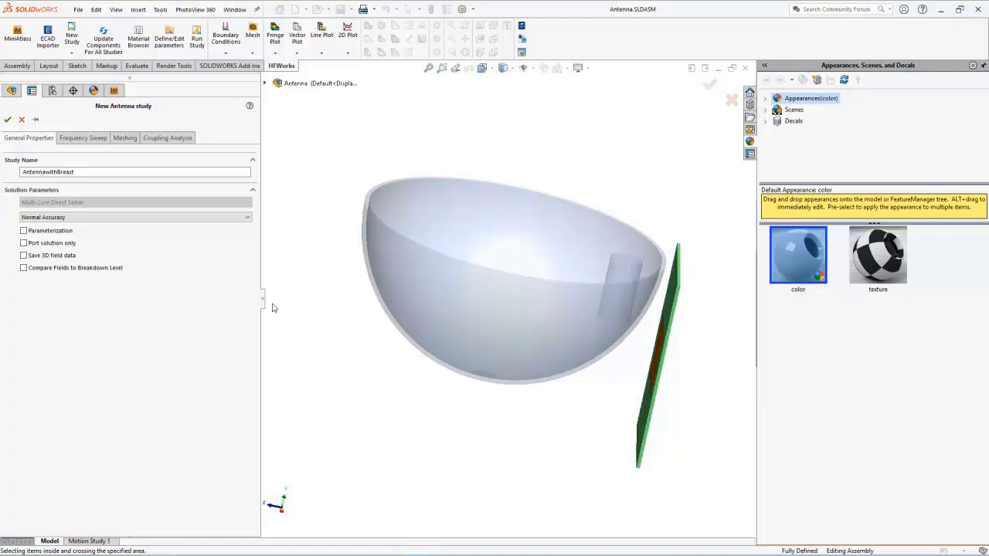
{"action": "mouse_move", "coordinate": [52, 263]}
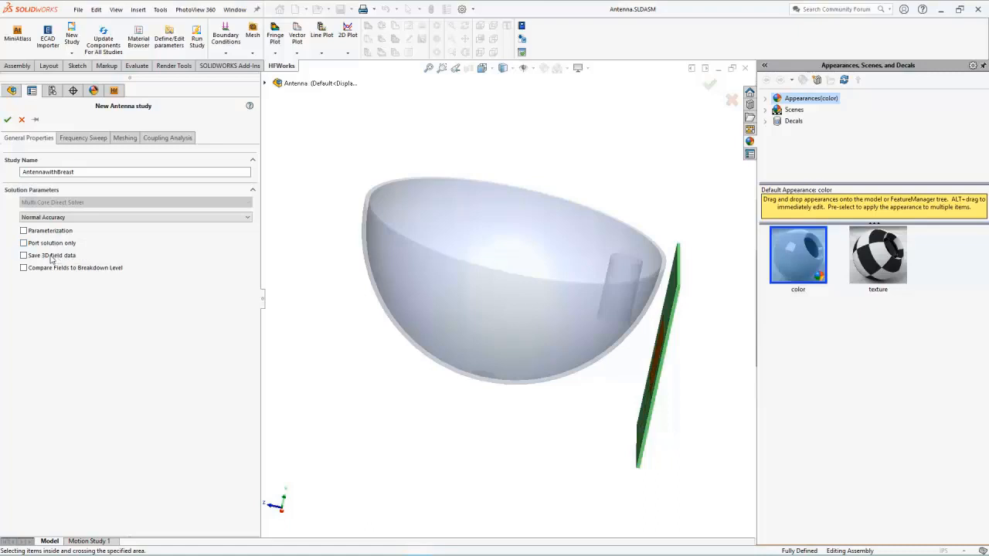
{"action": "mouse_move", "coordinate": [51, 255]}
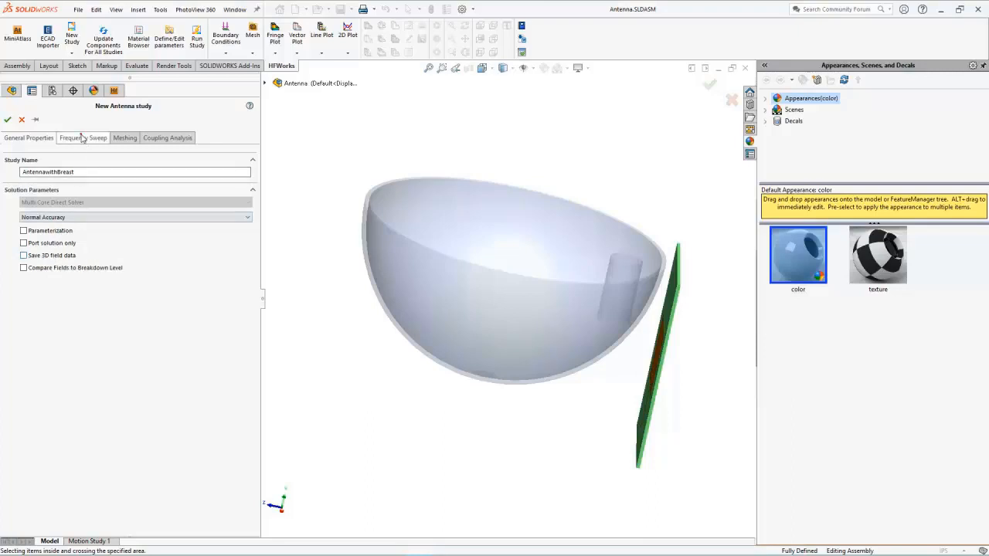
Set a Fast Sweep, Start Stop, linear from 1 to 3 GHz with 3 points
{"action": "left_click", "coordinate": [84, 137]}
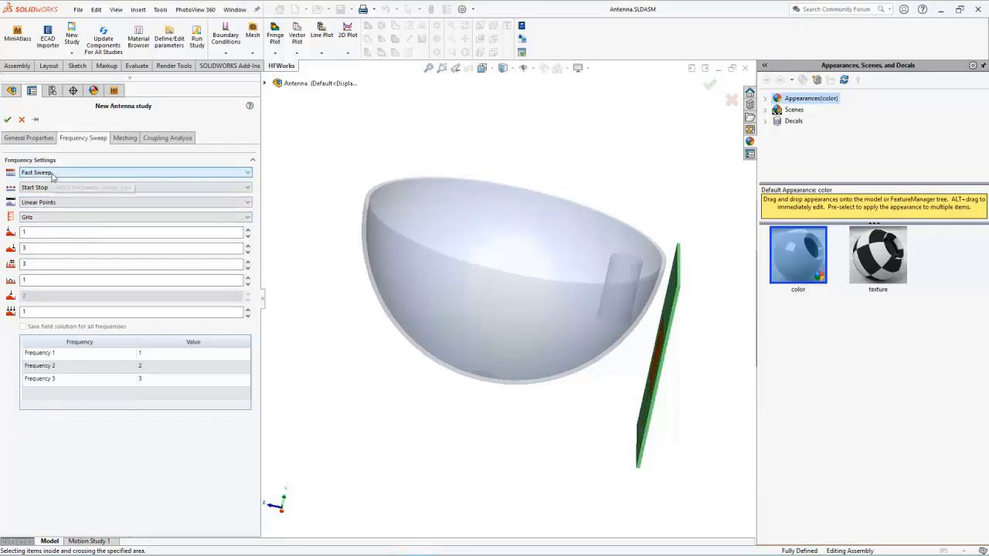
{"action": "left_click", "coordinate": [135, 172]}
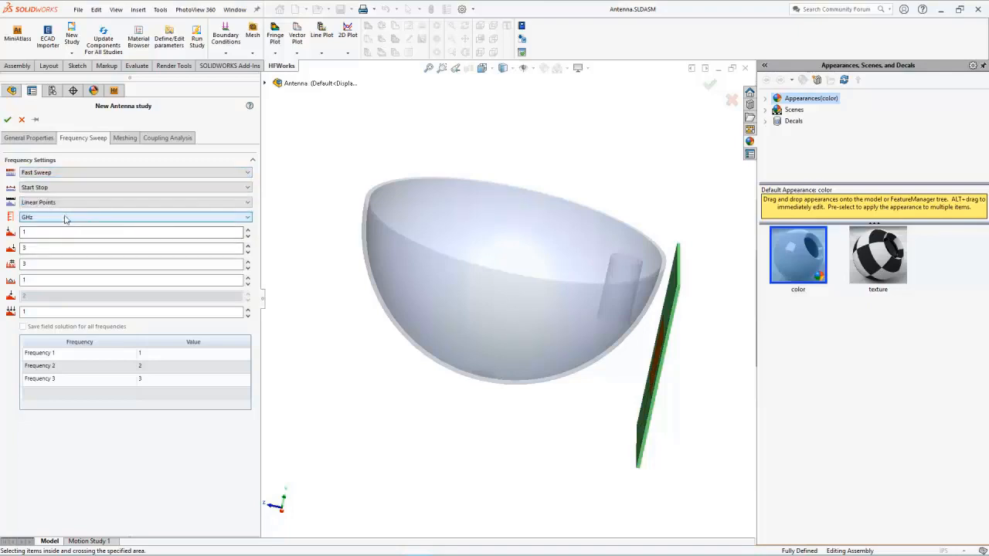
{"action": "left_click", "coordinate": [125, 138]}
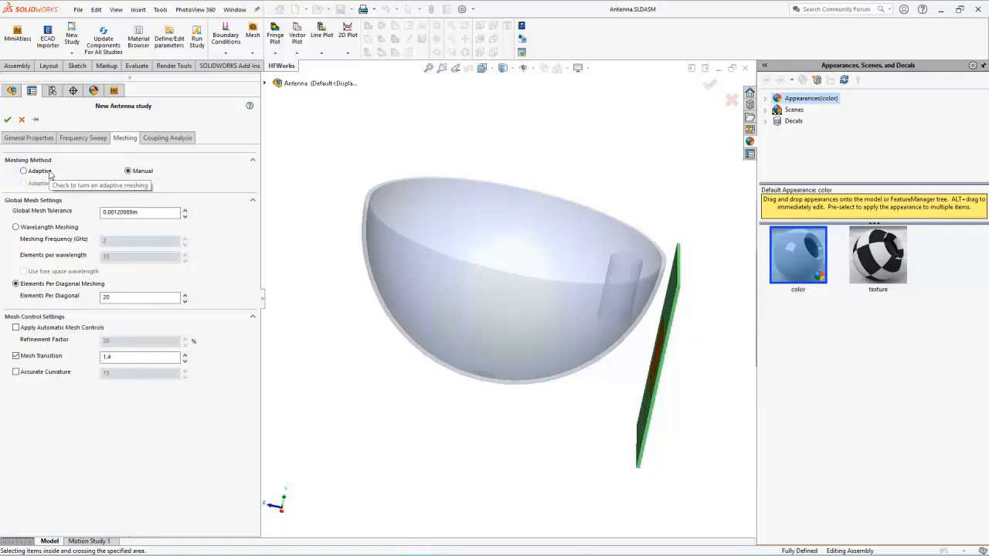
{"action": "mouse_move", "coordinate": [164, 170]}
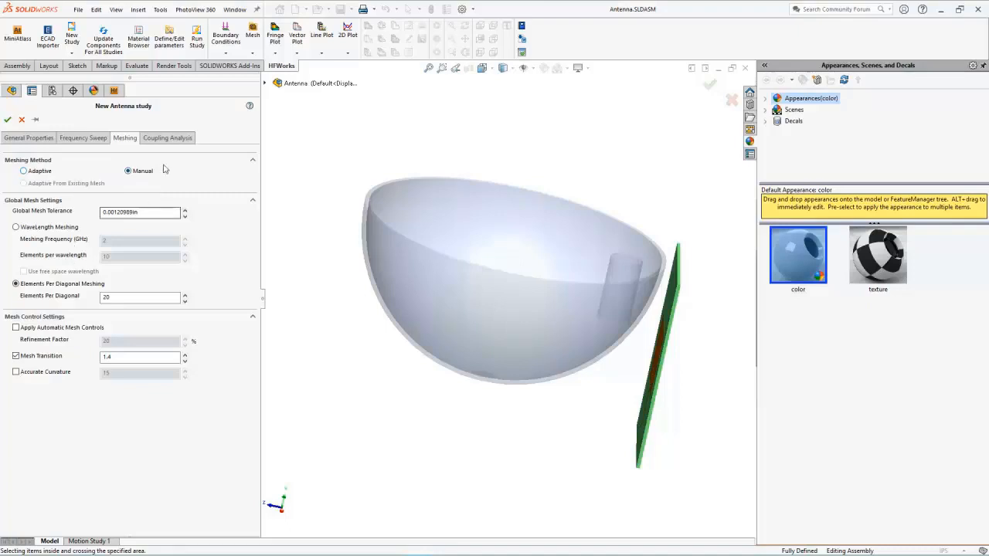
Keep Manual meshing (20 elements per diagonal, 1.4 transition) and show the Coupling Analysis options
{"action": "left_click", "coordinate": [166, 137]}
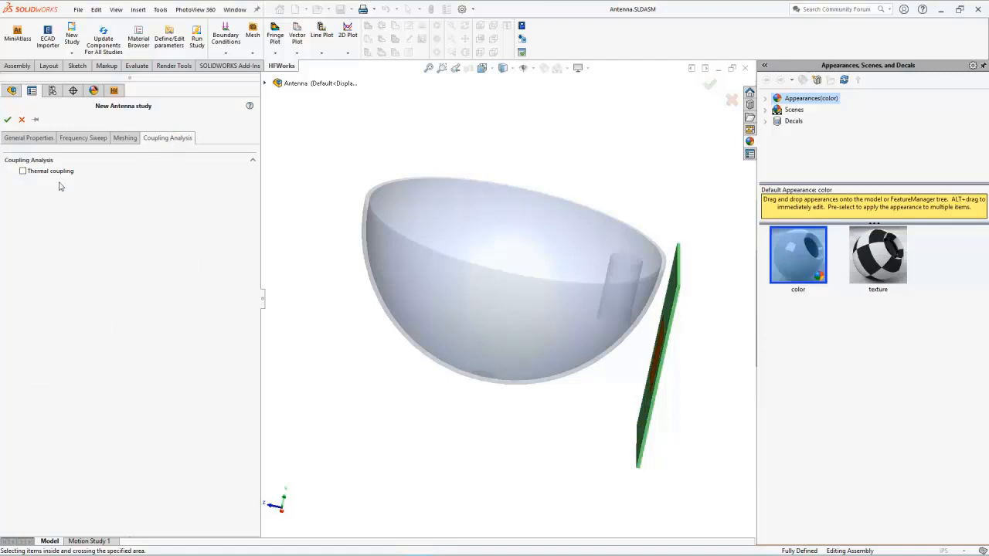
Turn on Thermal coupling and confirm to create the AntennawithBreast study with Coupling Cases
{"action": "left_click", "coordinate": [23, 171]}
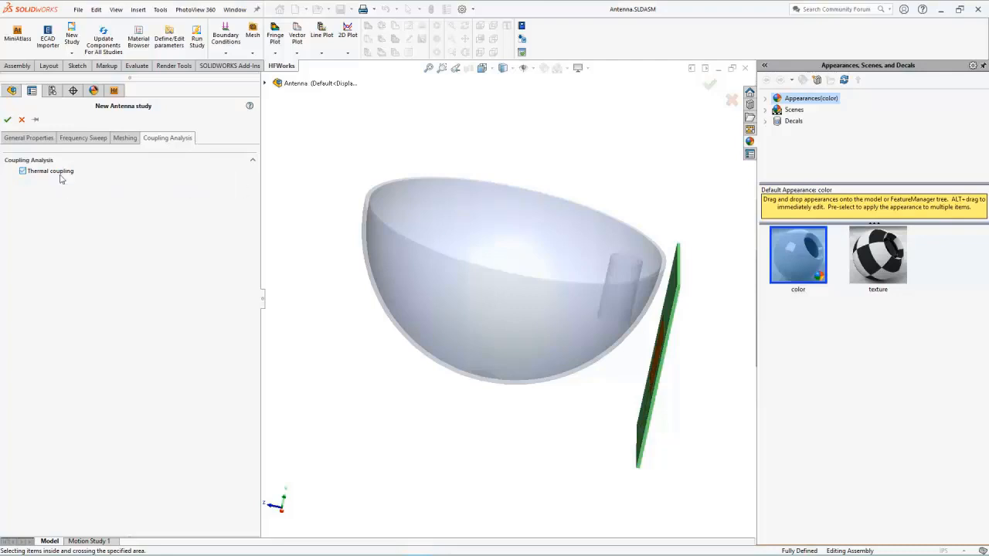
{"action": "left_click", "coordinate": [8, 120]}
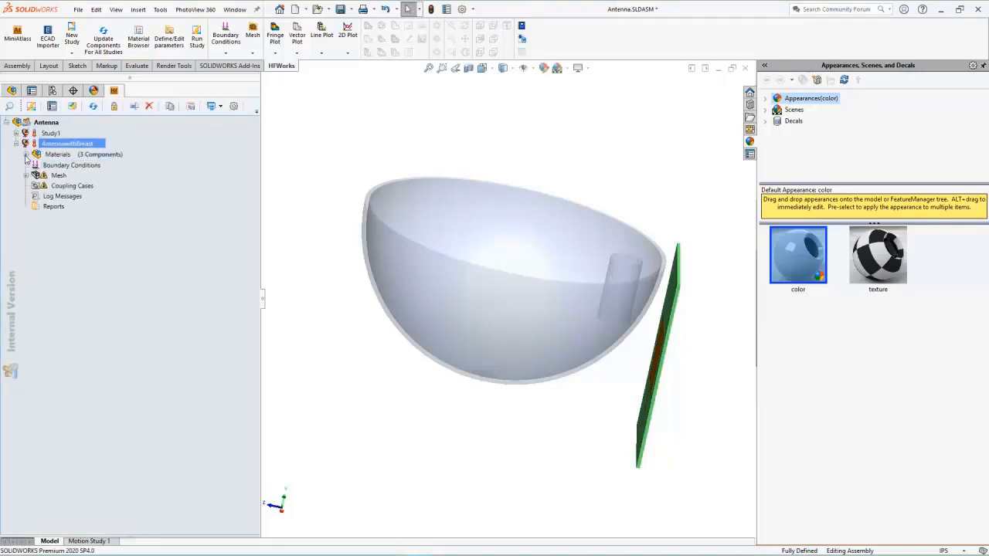
Expand the study's Materials, select AirPart (2 Bodies) and open the Material Browser
{"action": "left_click", "coordinate": [25, 154]}
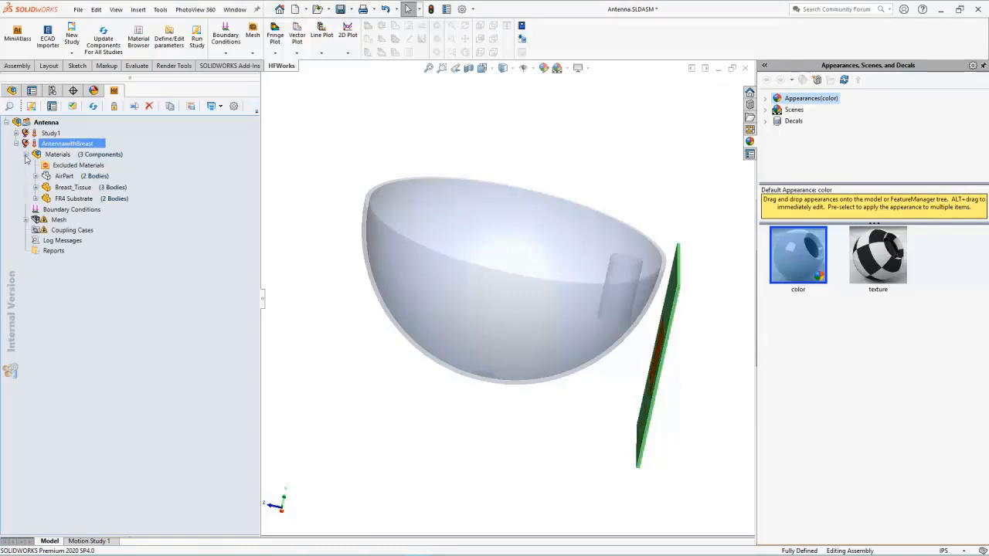
{"action": "left_click", "coordinate": [78, 164]}
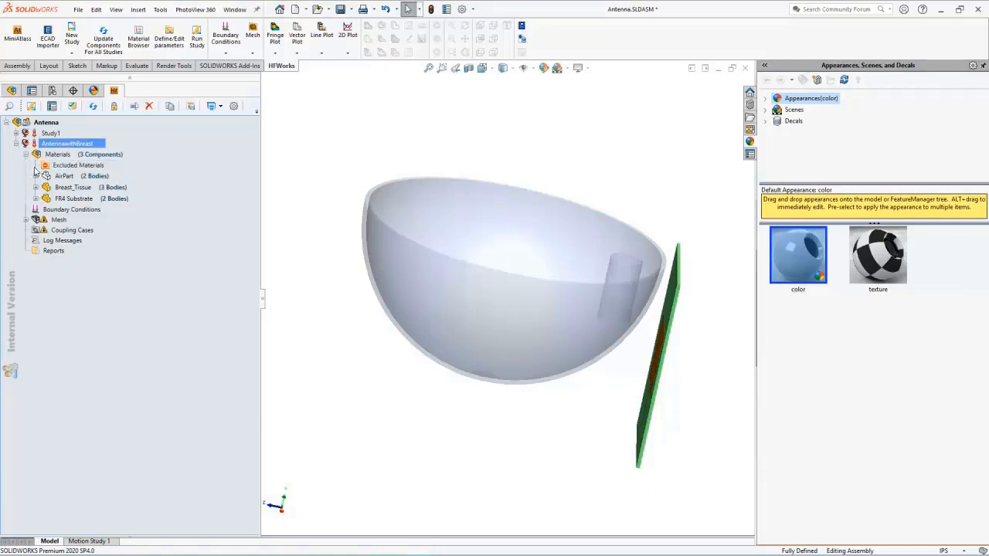
{"action": "left_click", "coordinate": [64, 175]}
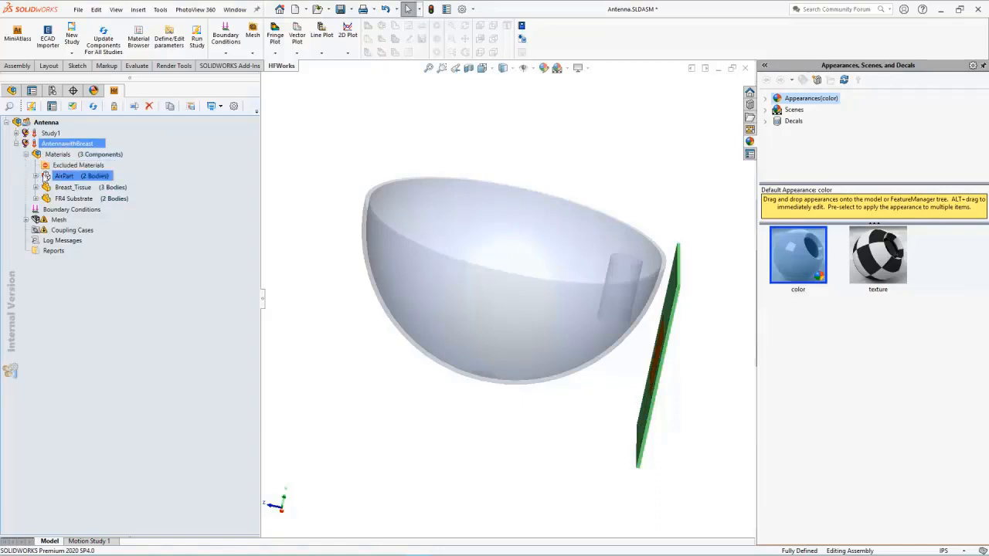
{"action": "left_click", "coordinate": [74, 187]}
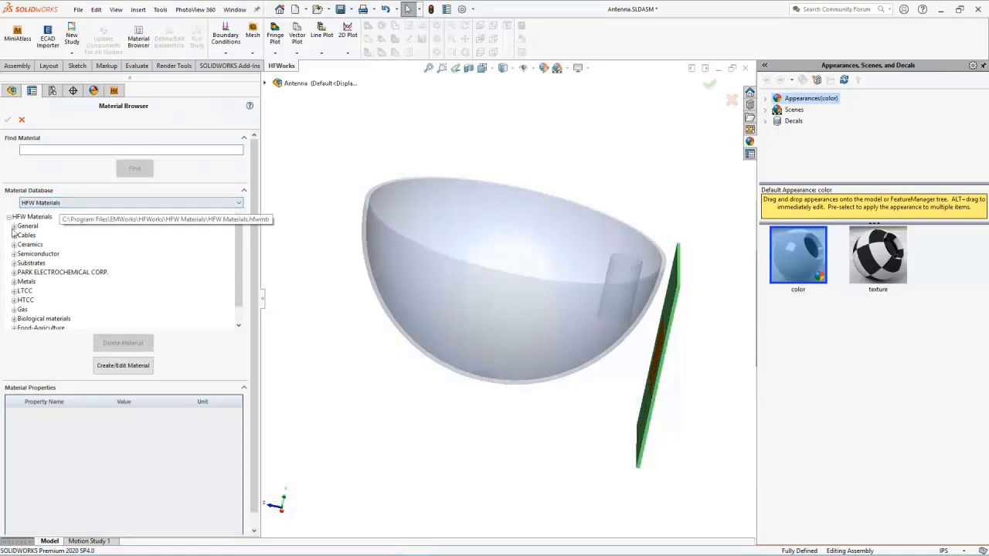
Give AirPart Air from the General materials and re-expand AntennawithBreast's materials
{"action": "left_click", "coordinate": [28, 226]}
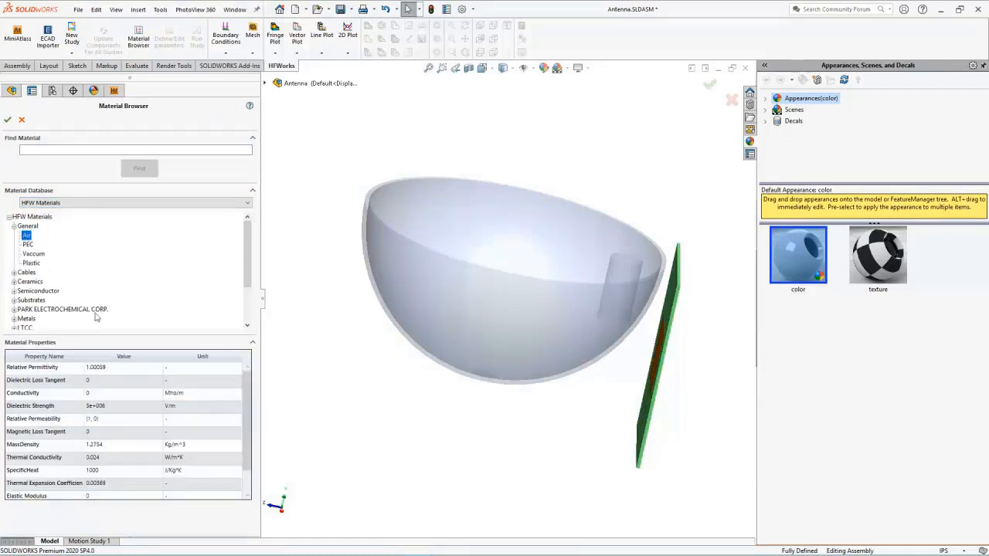
{"action": "mouse_move", "coordinate": [130, 368]}
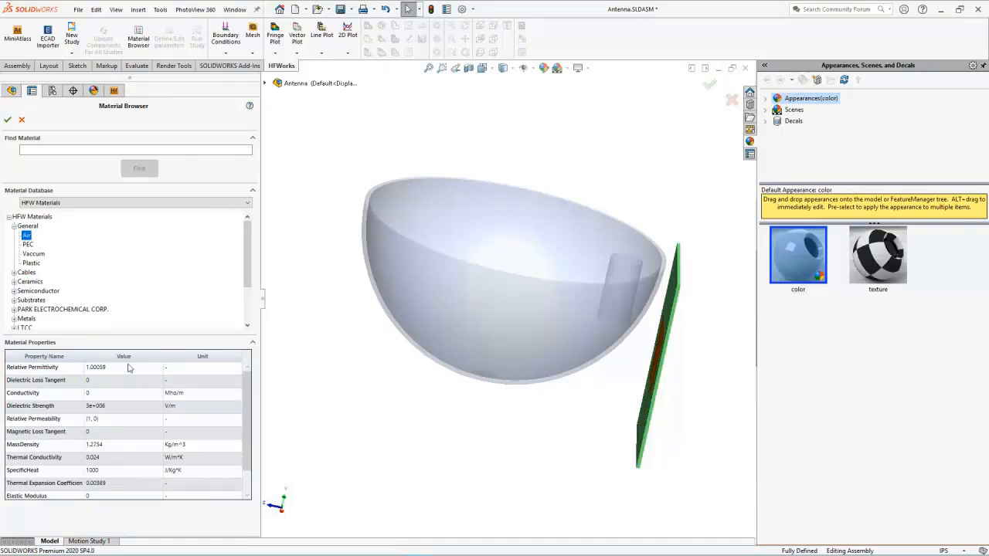
{"action": "mouse_move", "coordinate": [139, 448]}
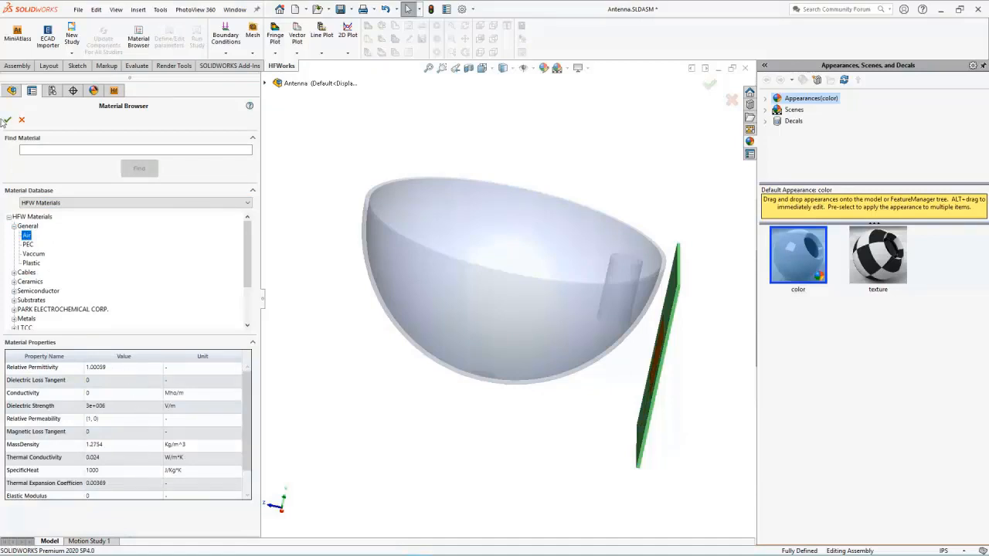
{"action": "left_click", "coordinate": [22, 120]}
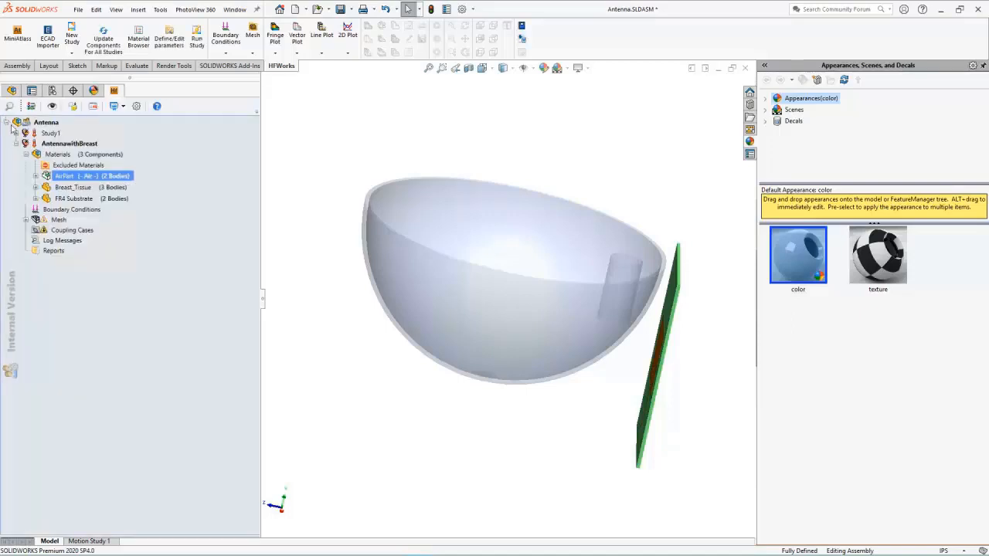
Collapse AntennawithBreast's materials and activate Study1 to show its materials and boundary conditions
{"action": "left_click", "coordinate": [26, 154]}
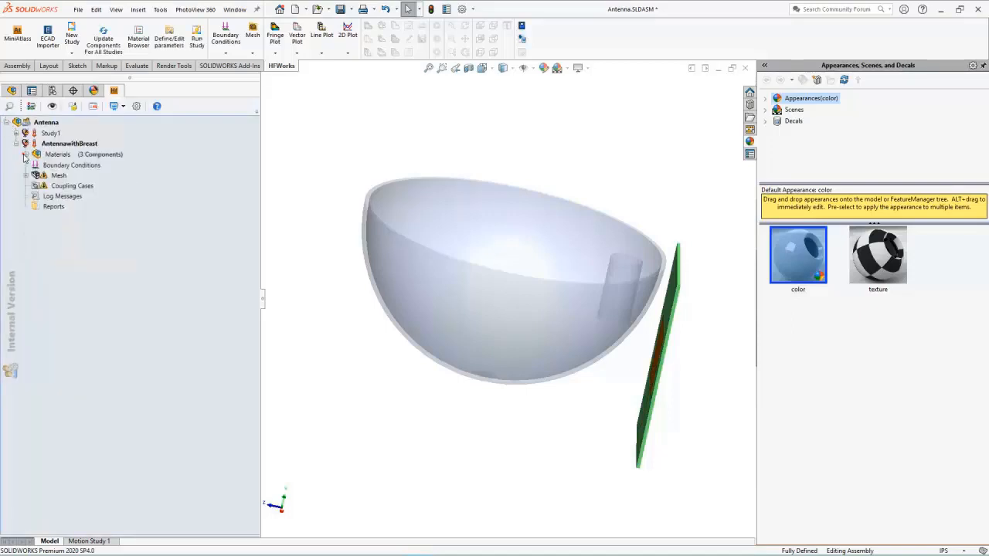
{"action": "left_click", "coordinate": [71, 164]}
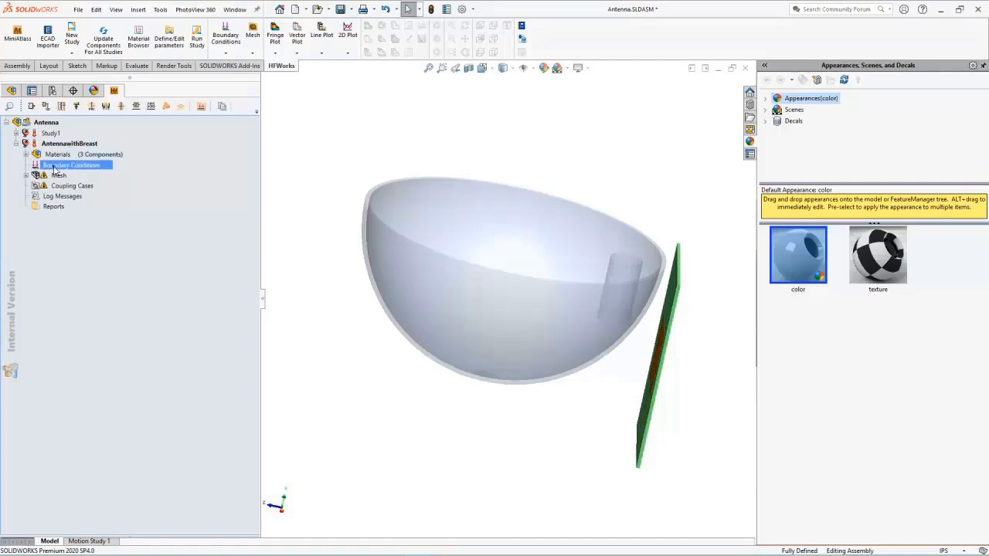
{"action": "right_click", "coordinate": [71, 164]}
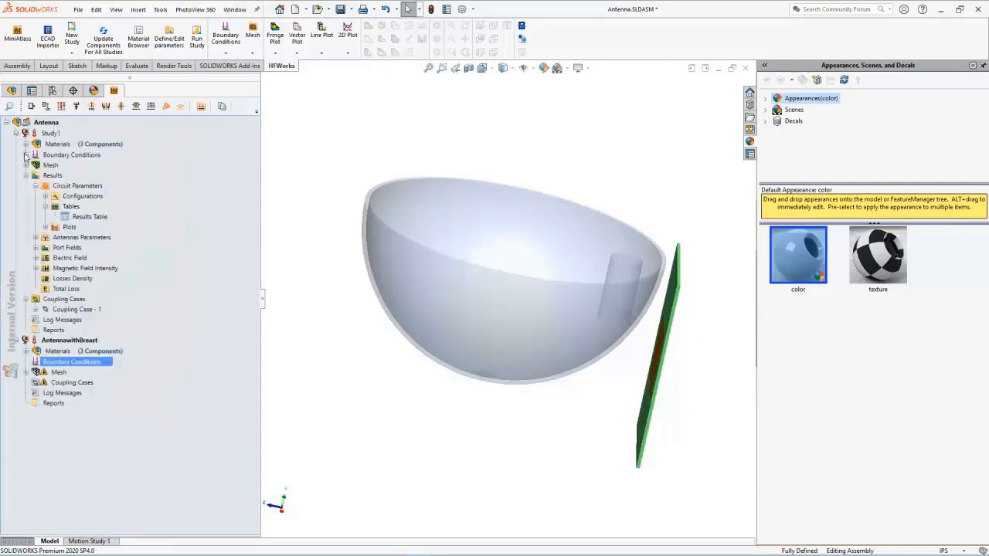
{"action": "left_click", "coordinate": [27, 154]}
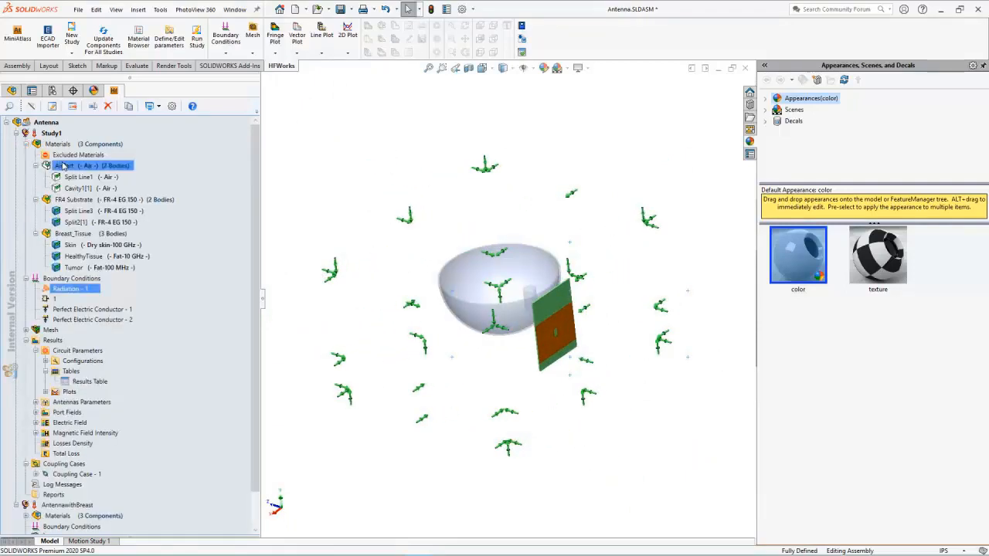
Display Study1's mesh over the breast phantom and antenna, listing three mesh controls
{"action": "left_click", "coordinate": [65, 166]}
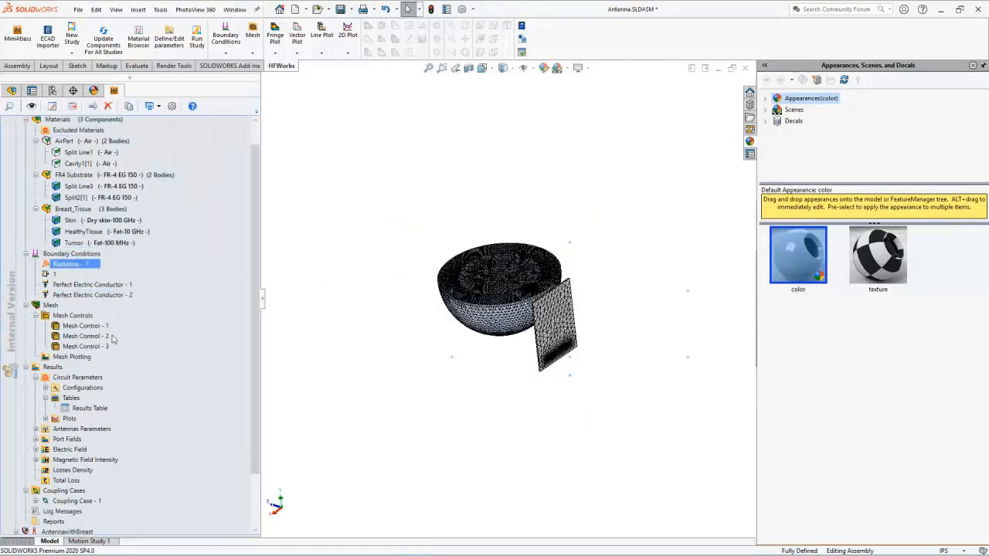
Create a 3D Mesh Plot with No Clipping from the Mesh Plotting folder
{"action": "left_click", "coordinate": [72, 356]}
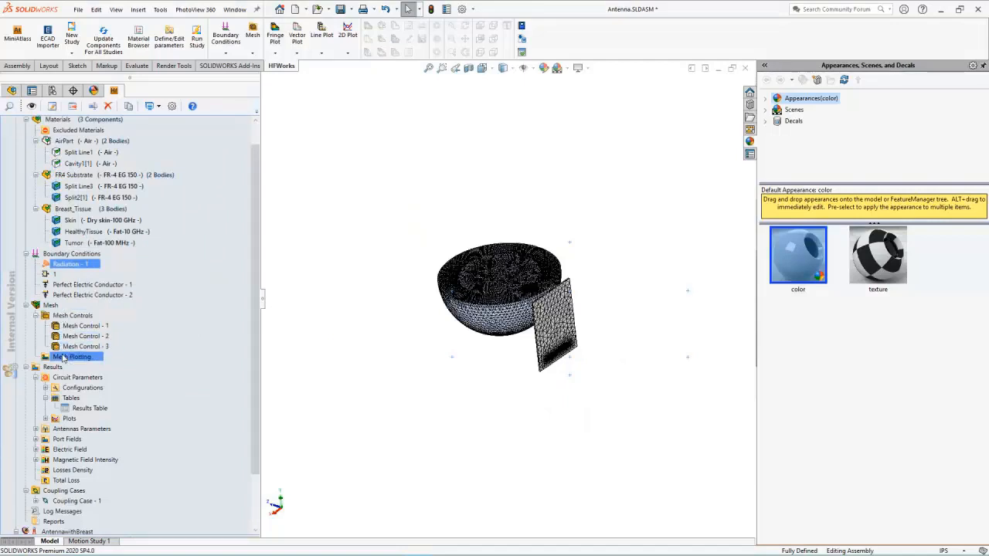
{"action": "right_click", "coordinate": [75, 356]}
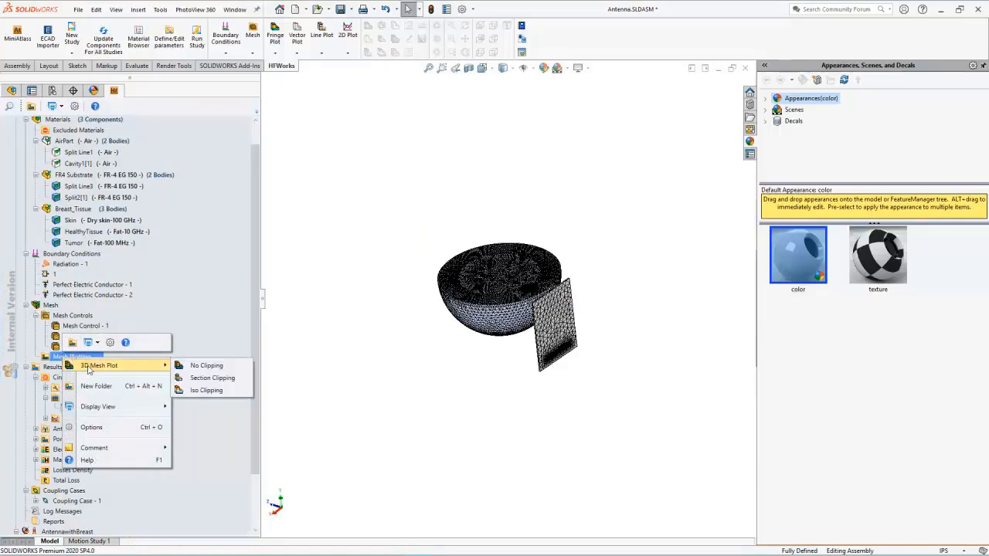
{"action": "left_click", "coordinate": [98, 365]}
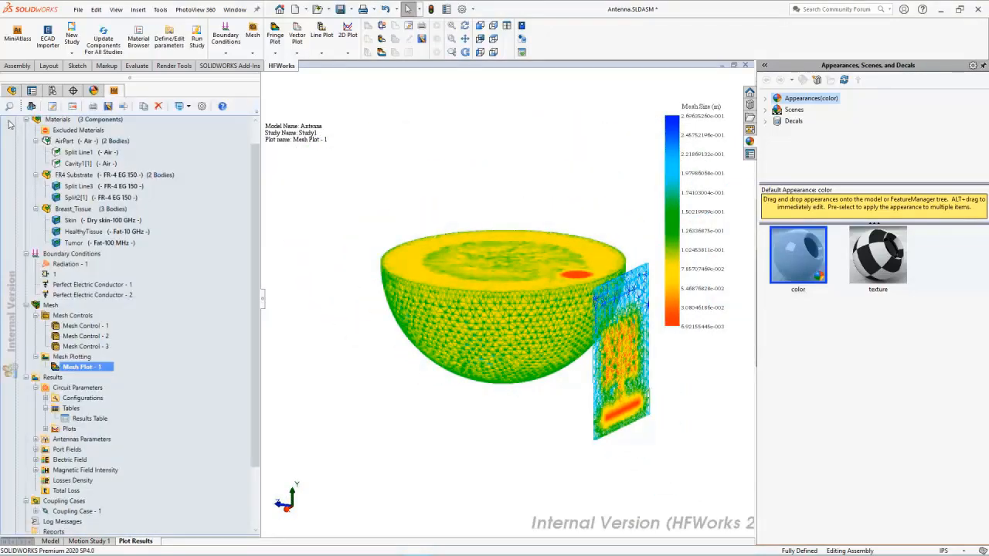
Expand Study1's Plots, Electric Field and Coupling Cases folders in the tree
{"action": "left_click", "coordinate": [77, 175]}
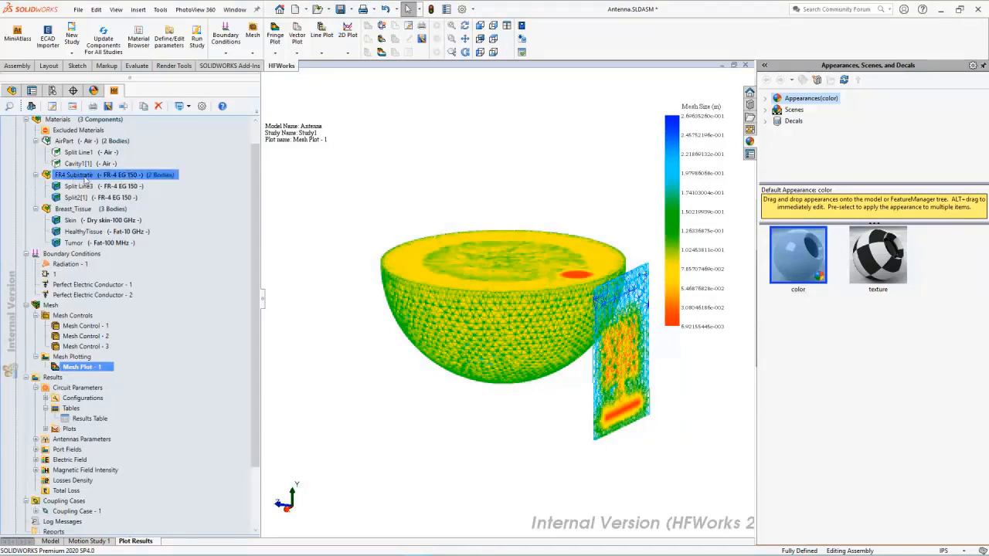
{"action": "scroll", "scroll_direction": "down", "scroll_amount": 3}
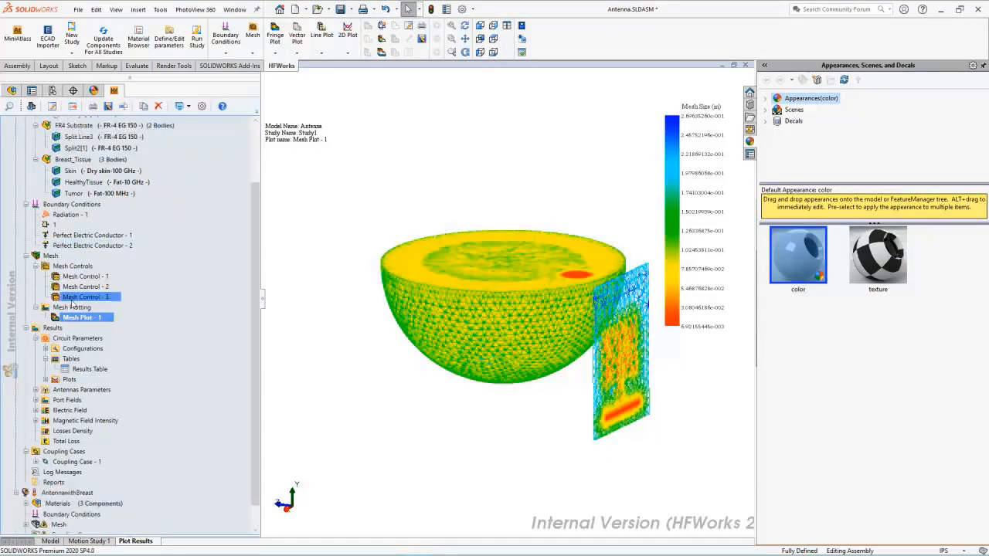
{"action": "left_click", "coordinate": [81, 317]}
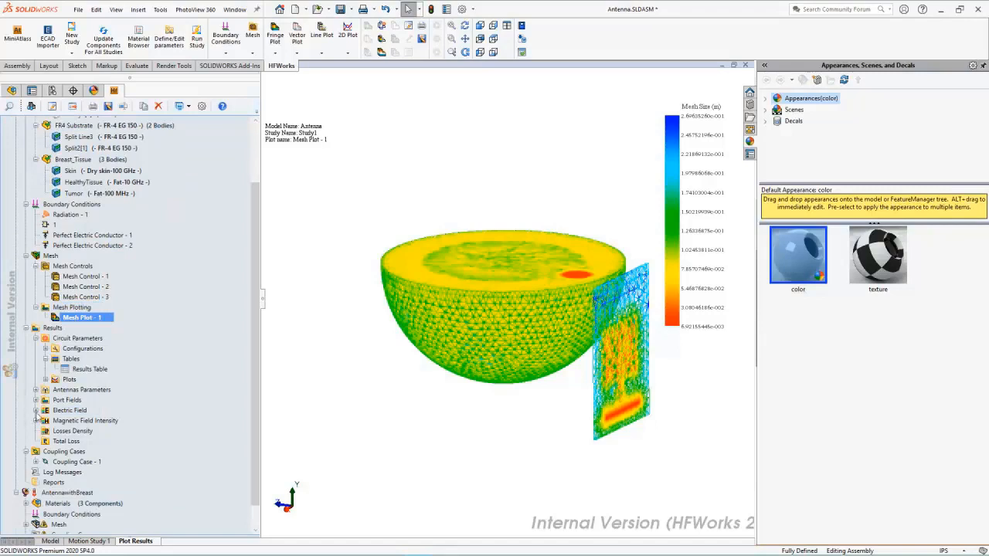
{"action": "left_click", "coordinate": [70, 411]}
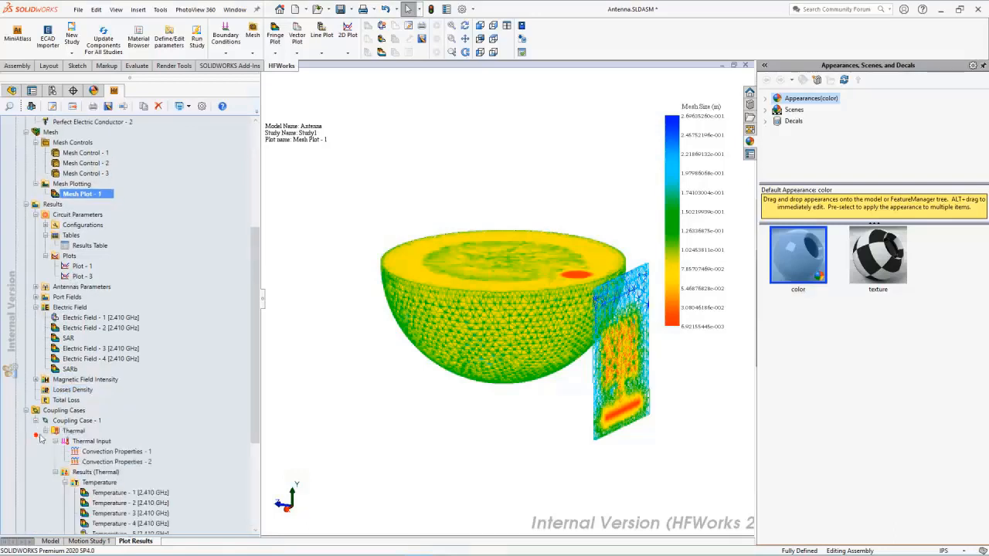
{"action": "left_click", "coordinate": [73, 410]}
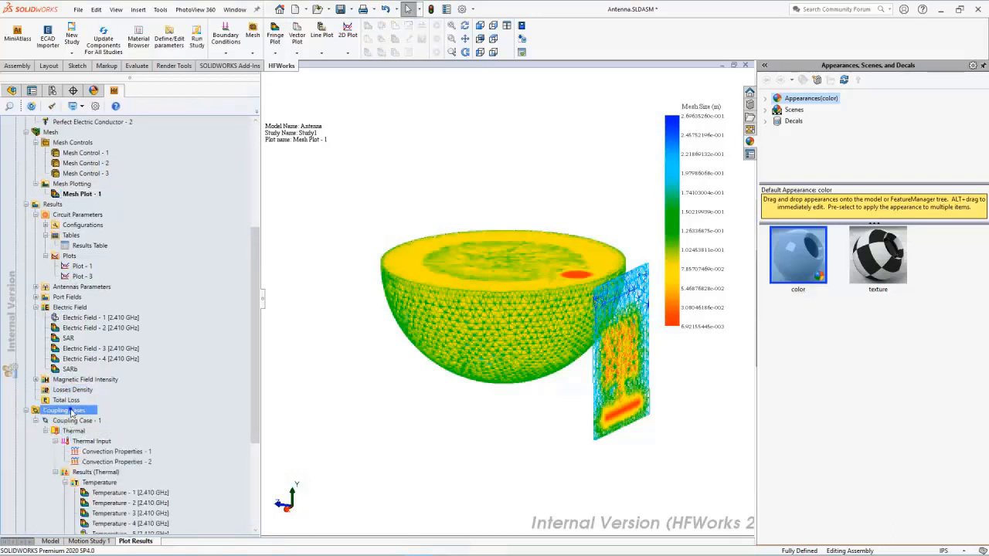
Start Coupling Case - 2 at 2.41 GHz, exciting port 1 at 1 W
{"action": "right_click", "coordinate": [65, 409]}
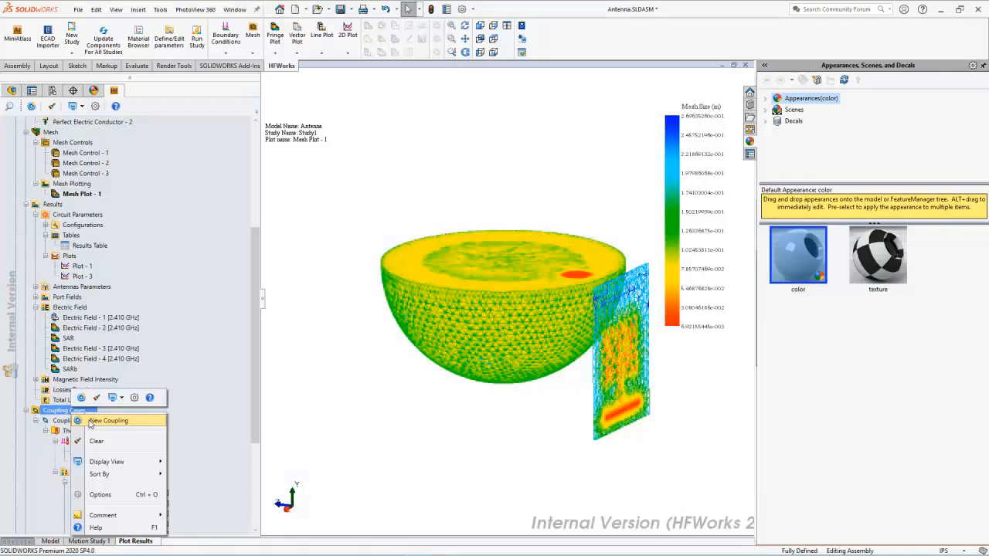
{"action": "left_click", "coordinate": [108, 420]}
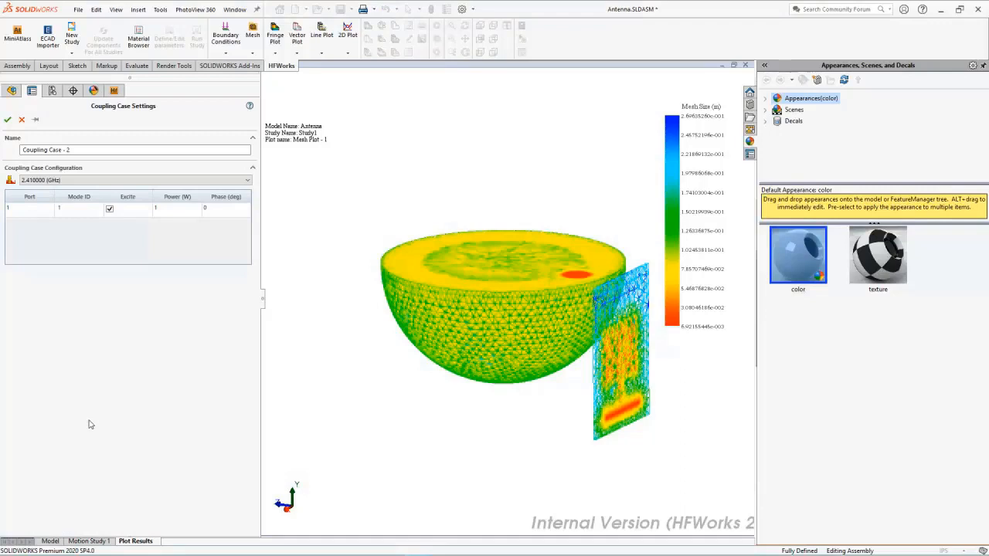
{"action": "mouse_move", "coordinate": [91, 420]}
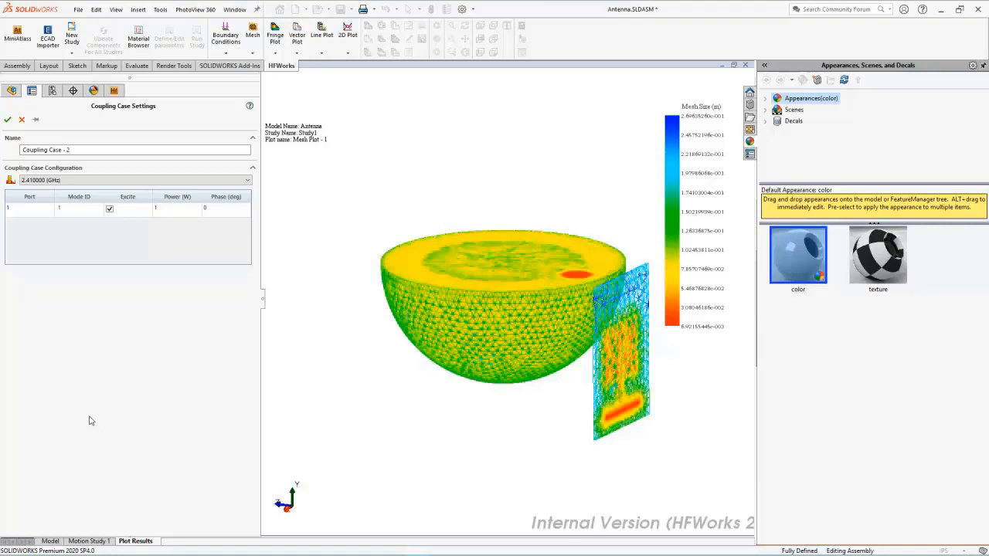
{"action": "mouse_move", "coordinate": [88, 395]}
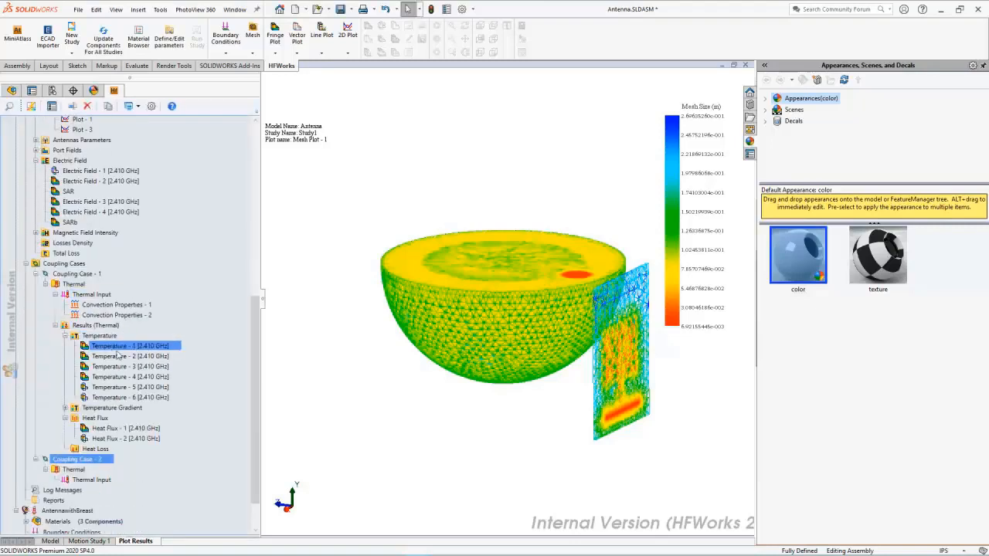
{"action": "left_click", "coordinate": [128, 366]}
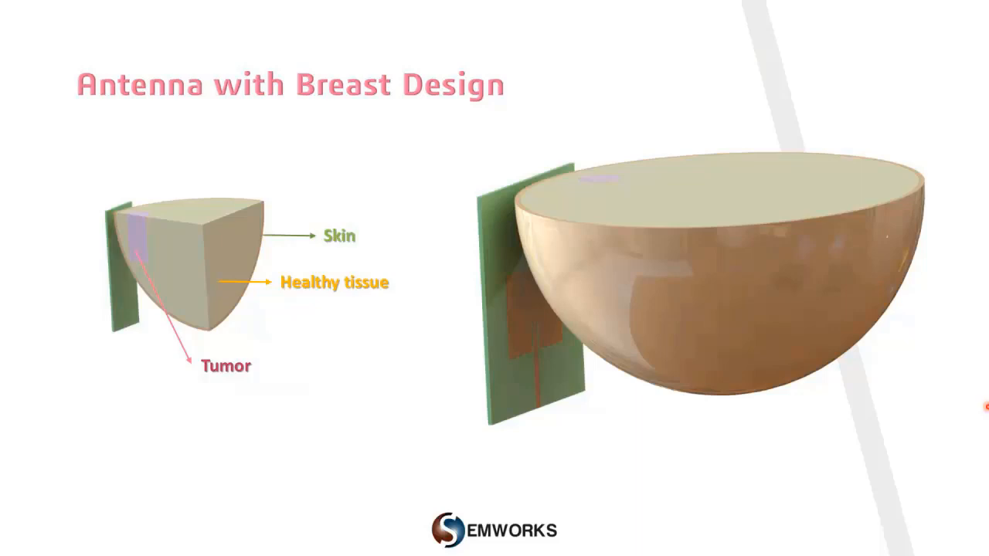
Advance the slideshow to the Thermal Results slide comparing tumor and no-tumor maps
{"action": "key", "text": "right"}
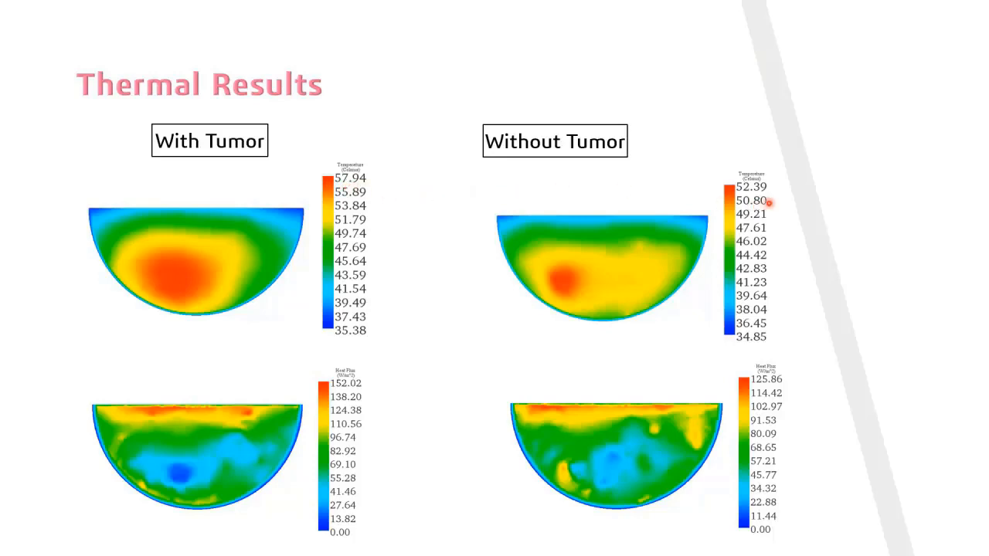
{"action": "mouse_move", "coordinate": [882, 317]}
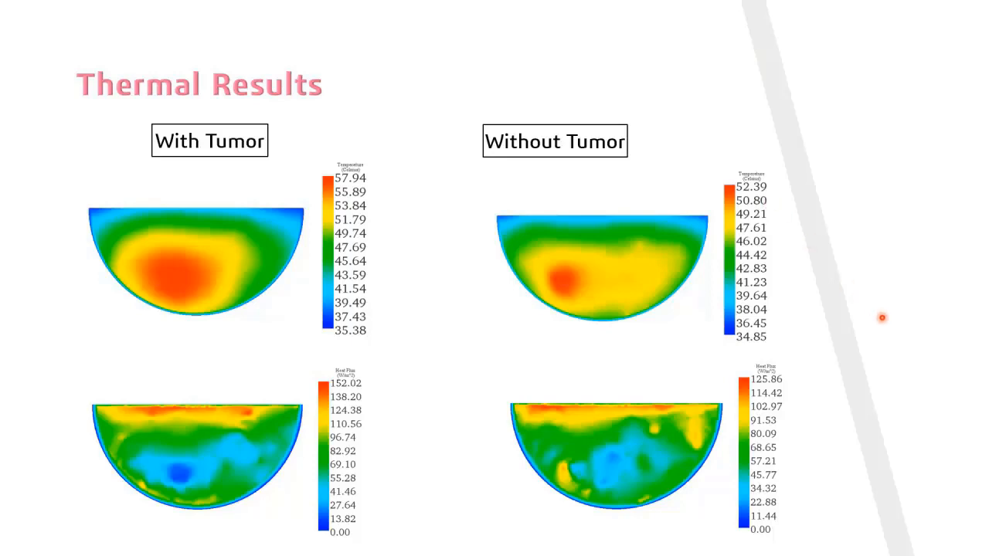
{"action": "mouse_move", "coordinate": [985, 371]}
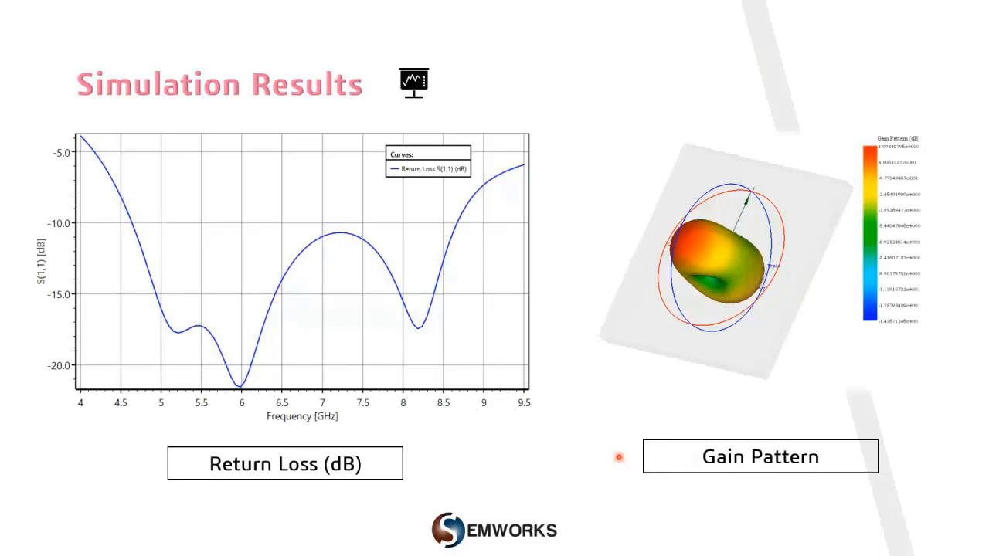
{"action": "mouse_move", "coordinate": [193, 343]}
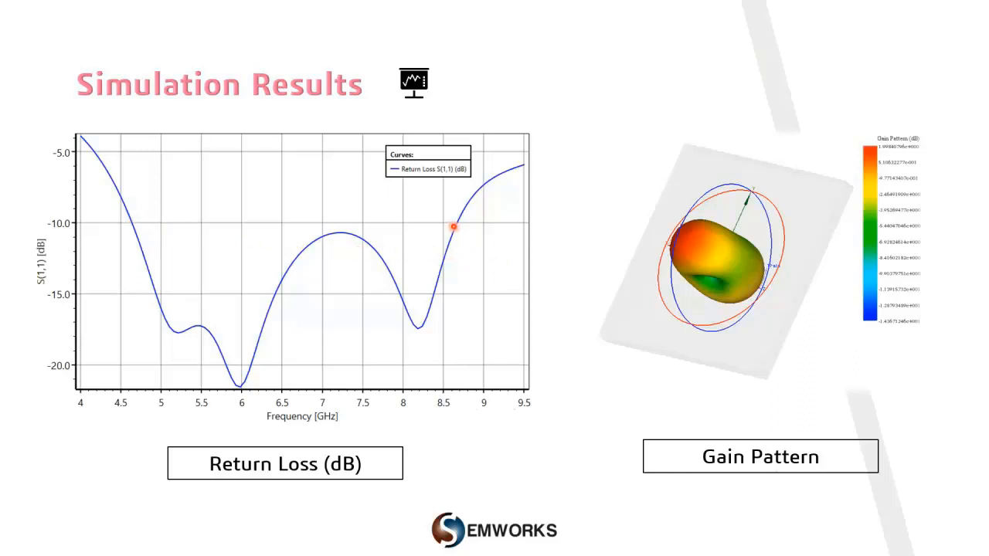
Highlight the return loss plot, then advance to the Circular Antenna Array slide
{"action": "left_click_drag", "start_coordinate": [453, 227], "coordinate": [484, 256]}
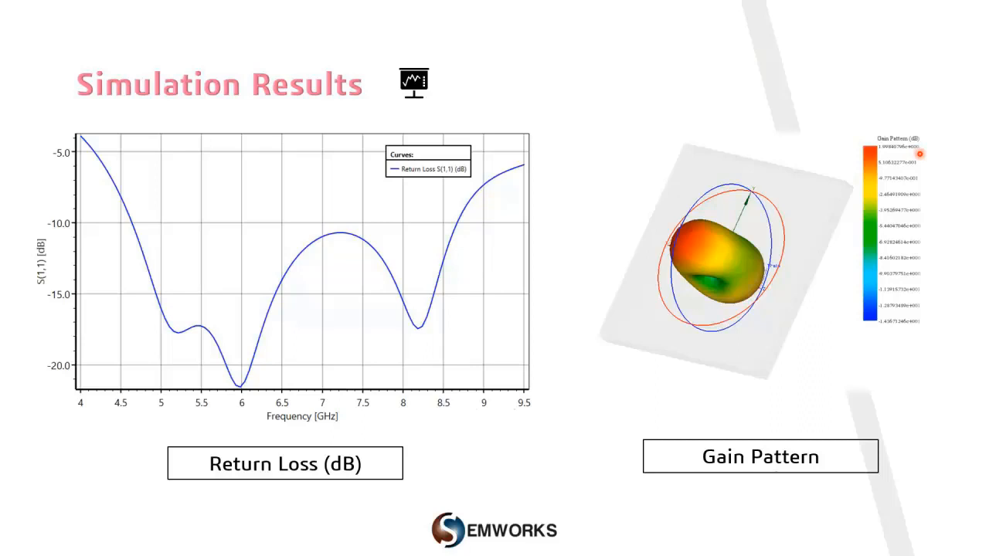
{"action": "key", "text": "right"}
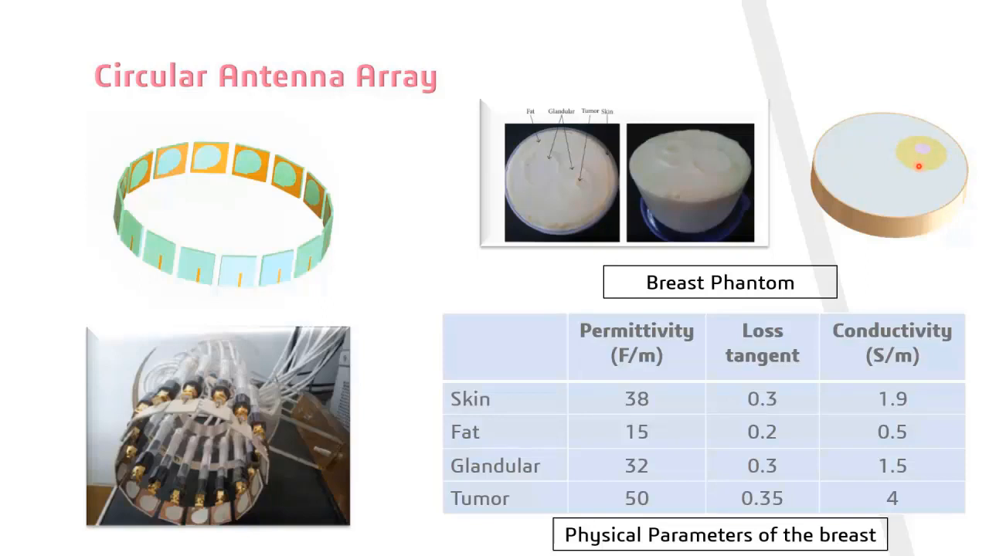
{"action": "key", "text": "right"}
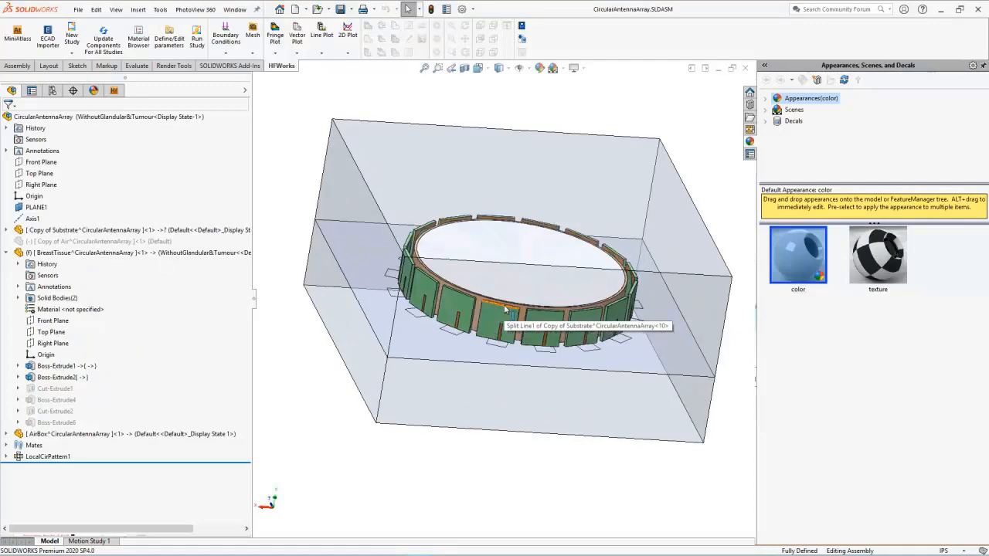
{"action": "mouse_move", "coordinate": [100, 405]}
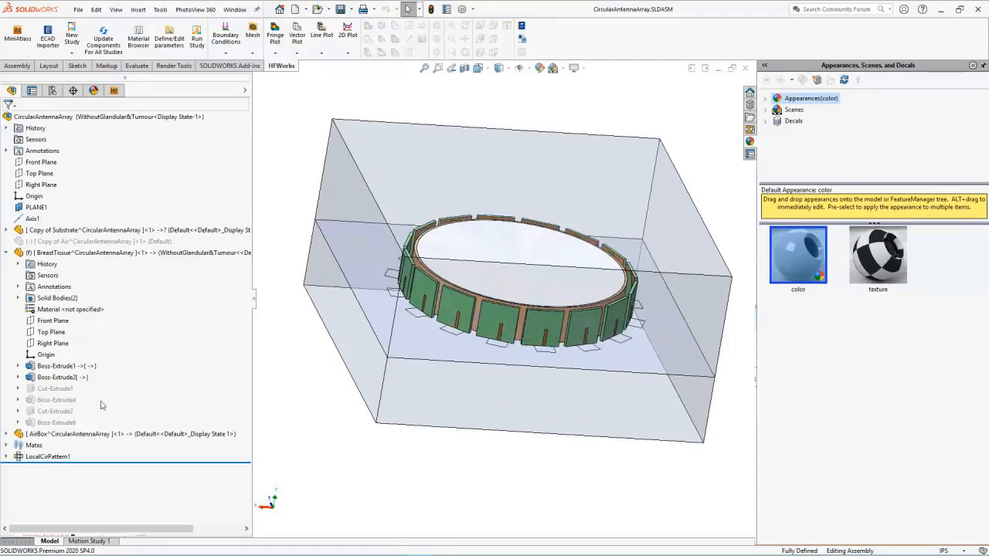
Edit LocalCirPattern1 to review its 16 substrate instances at 22.5° around Axis1
{"action": "left_click", "coordinate": [48, 457]}
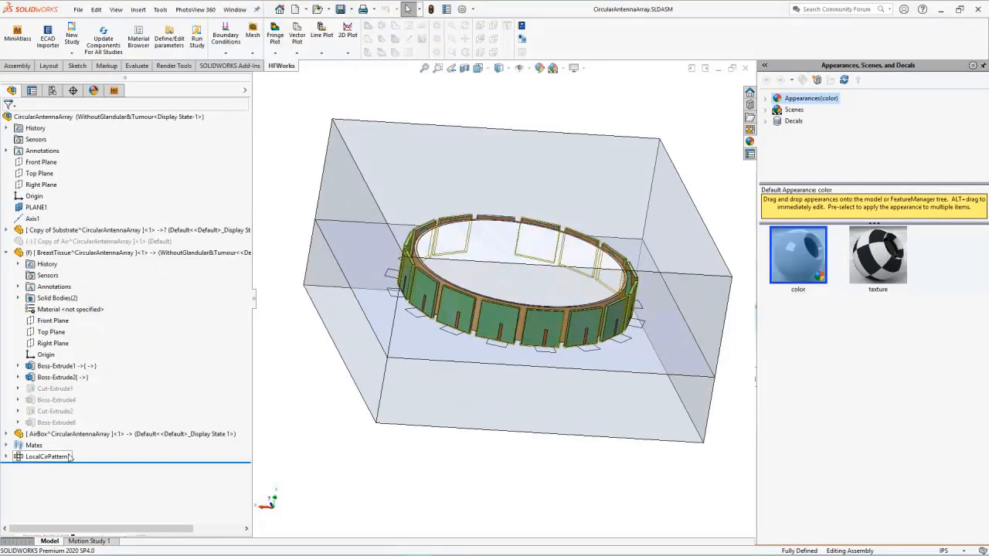
{"action": "right_click", "coordinate": [47, 455]}
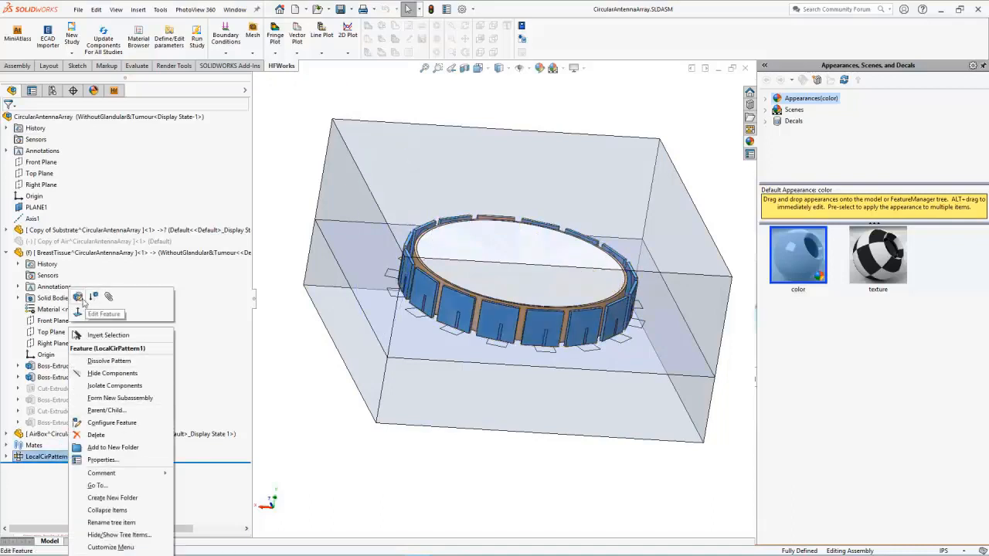
{"action": "left_click", "coordinate": [103, 315]}
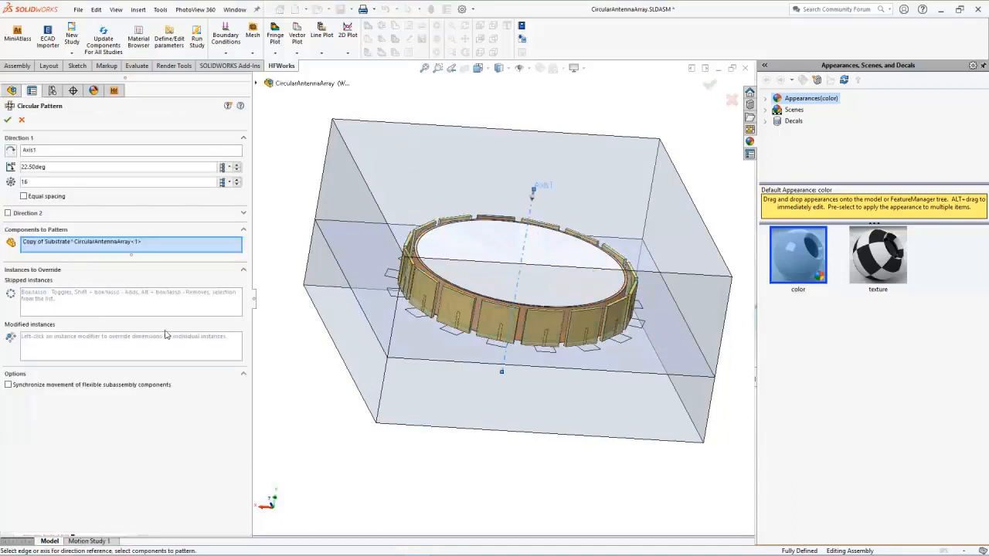
{"action": "mouse_move", "coordinate": [62, 246]}
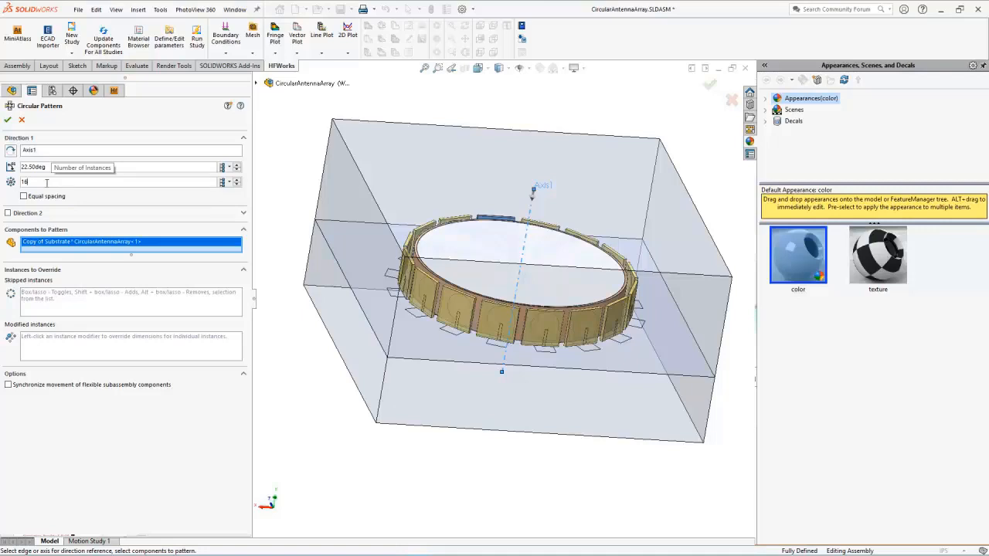
{"action": "left_click", "coordinate": [7, 120]}
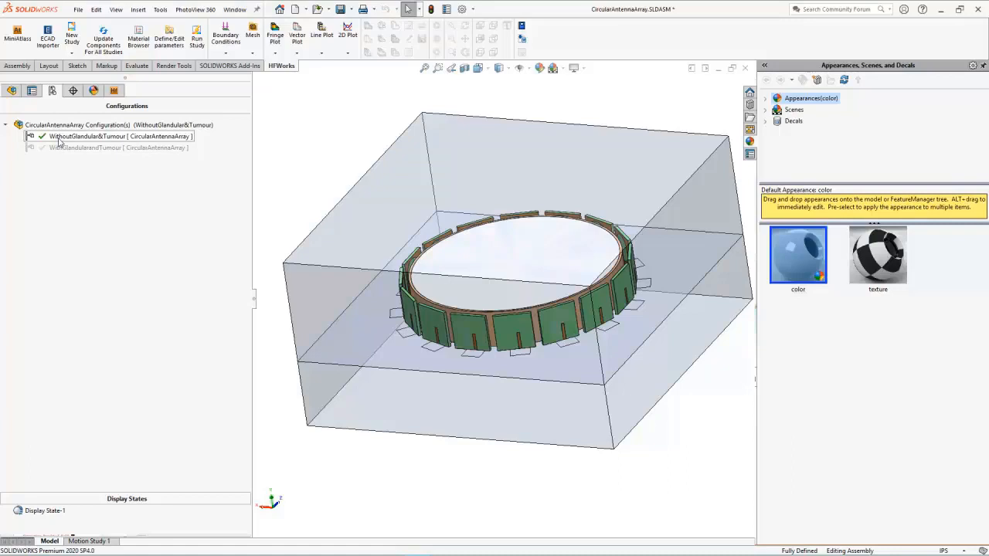
{"action": "mouse_move", "coordinate": [384, 260]}
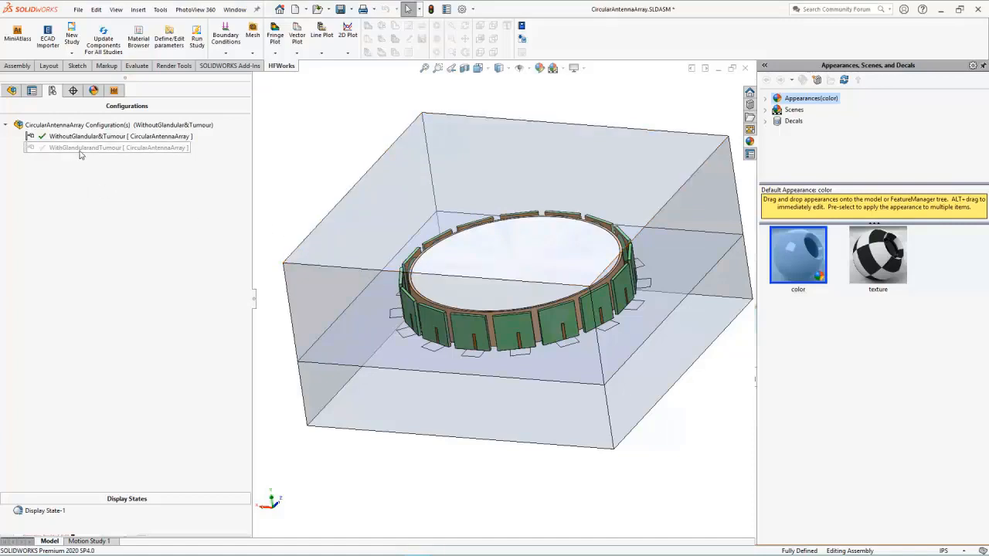
Show the WithGlandular&Tumour configuration from the ConfigurationManager
{"action": "left_click", "coordinate": [116, 148]}
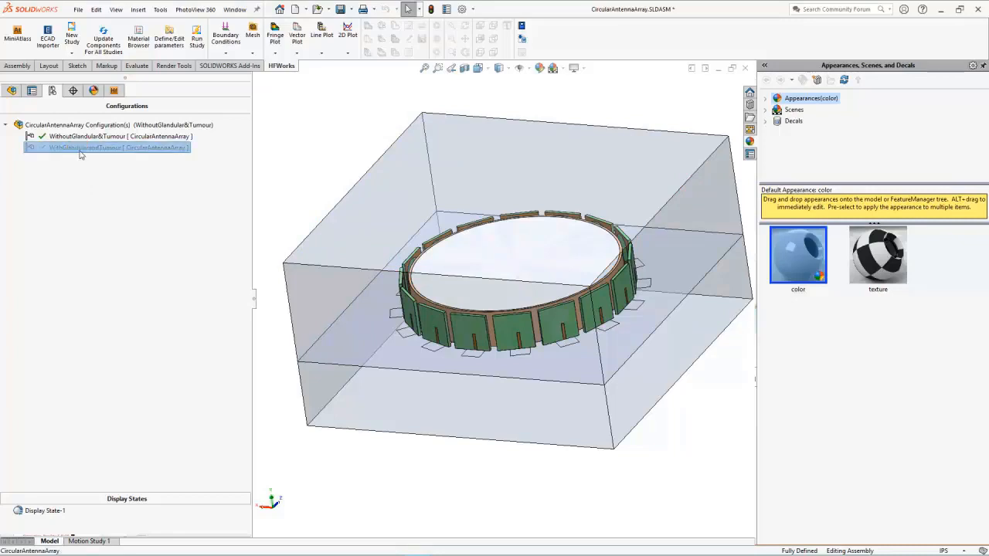
{"action": "right_click", "coordinate": [85, 148]}
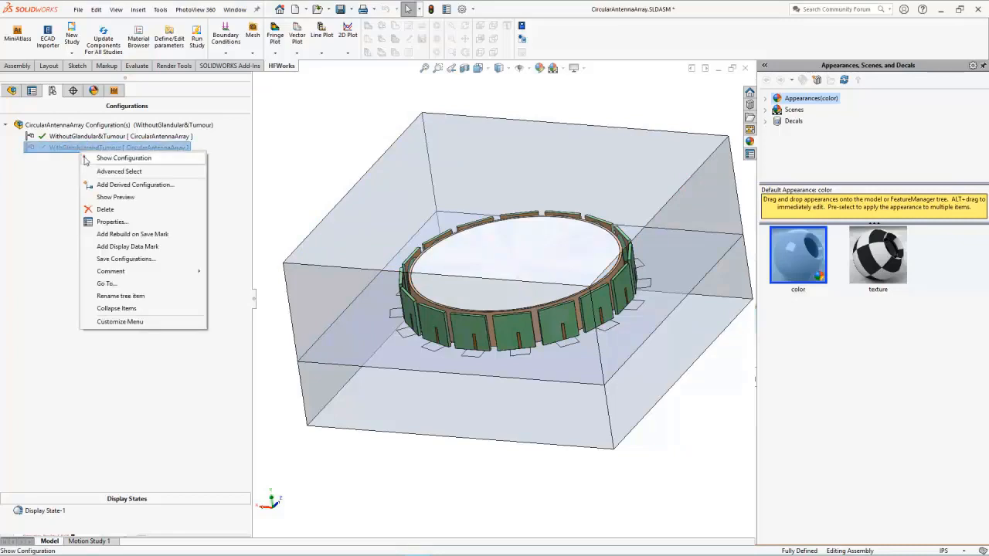
{"action": "left_click", "coordinate": [124, 158]}
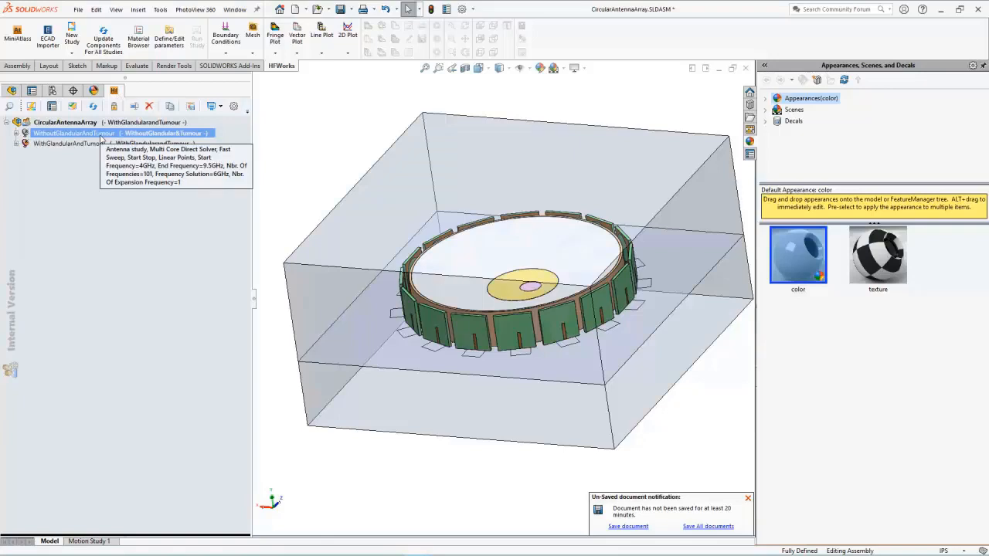
Select the HFWorks study without glandular tissue and tumour to review its settings
{"action": "left_click", "coordinate": [70, 144]}
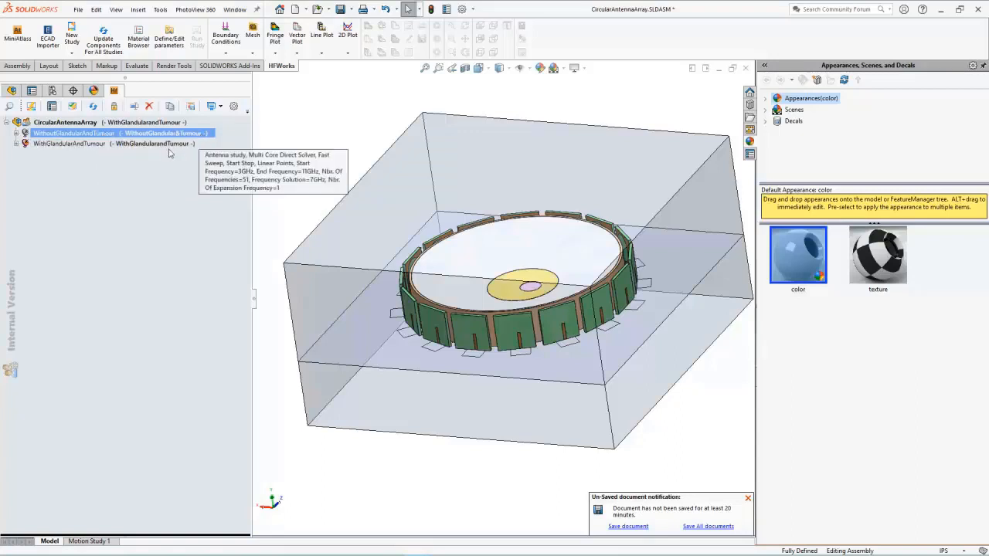
{"action": "left_click", "coordinate": [68, 143]}
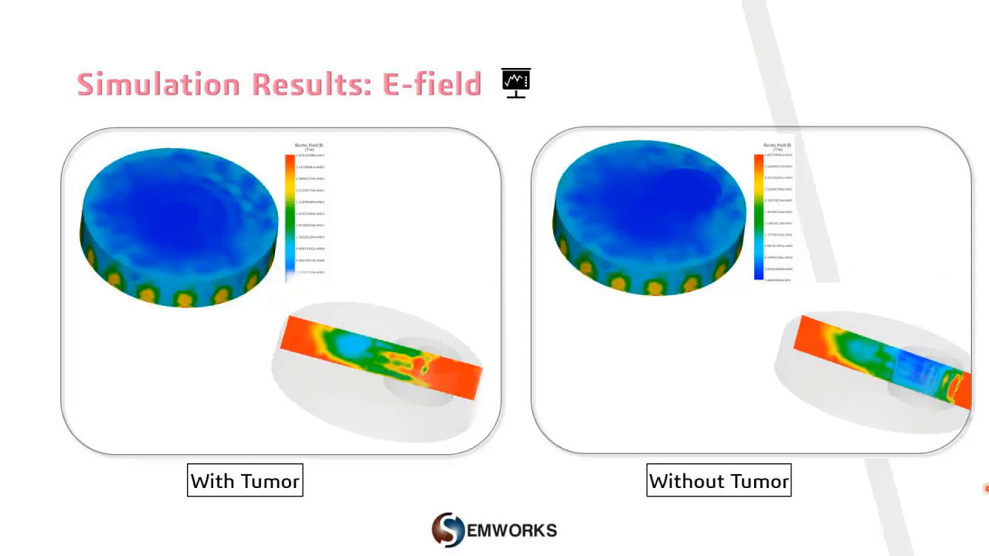
Advance past the Conclusion slide to slide 11, 'Ready? Technical presentation'
{"action": "key", "text": "Right"}
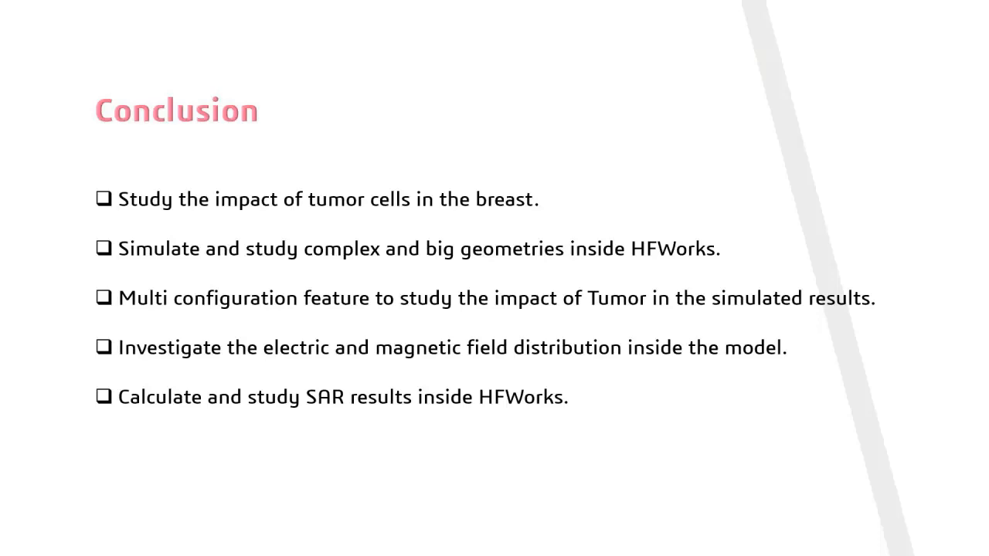
{"action": "key", "text": "Right"}
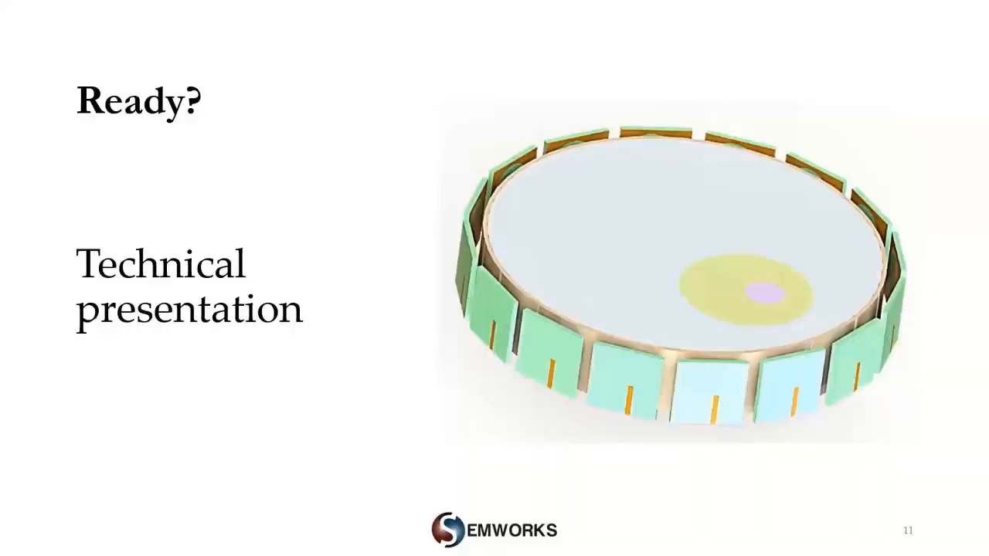
Advance through the HFWorks for SOLIDWORKS modules slide to Software Capabilities (Highlights)
{"action": "key", "text": "right"}
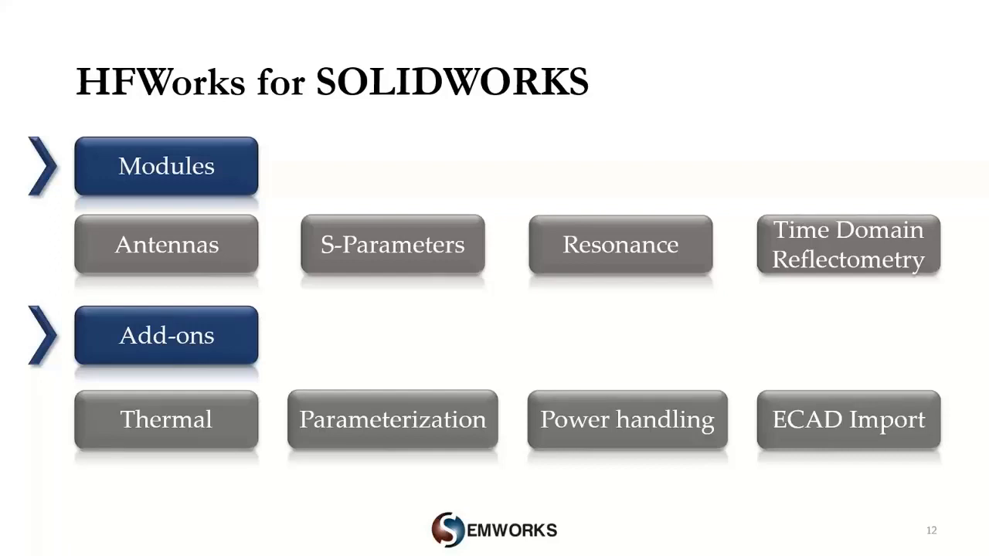
{"action": "key", "text": "right"}
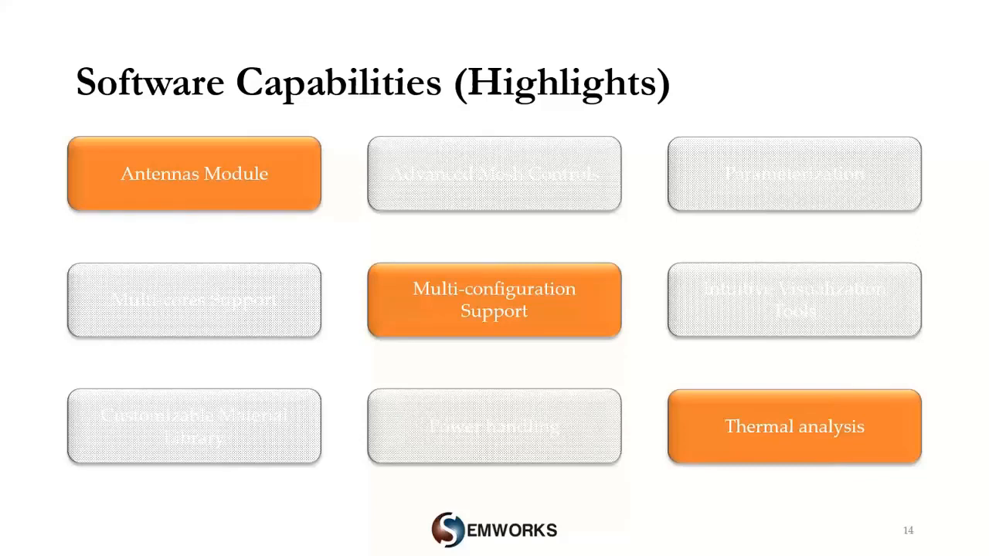
Advance through EMWorks Products vs Applications and Learning Resources to Submit Your Request
{"action": "key", "text": "Right"}
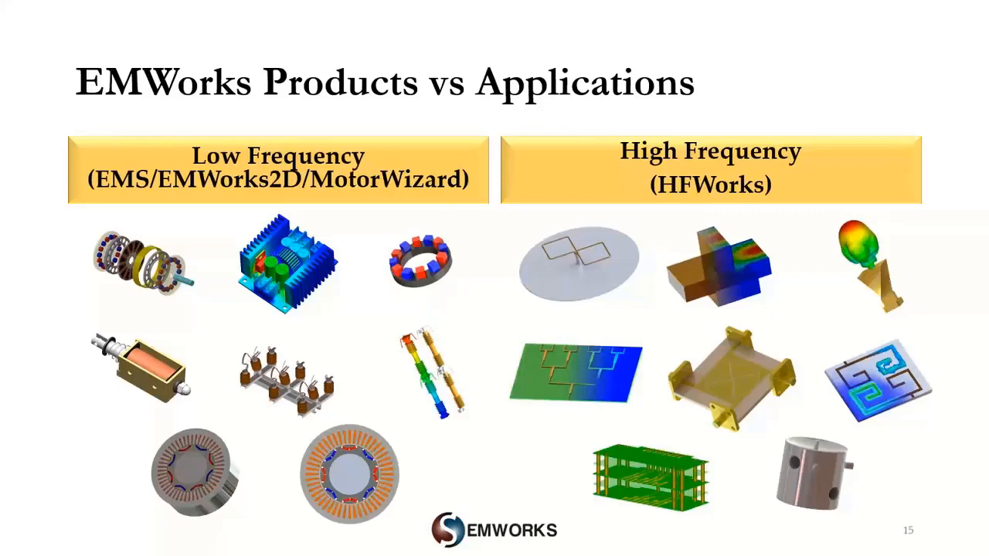
{"action": "key", "text": "Right"}
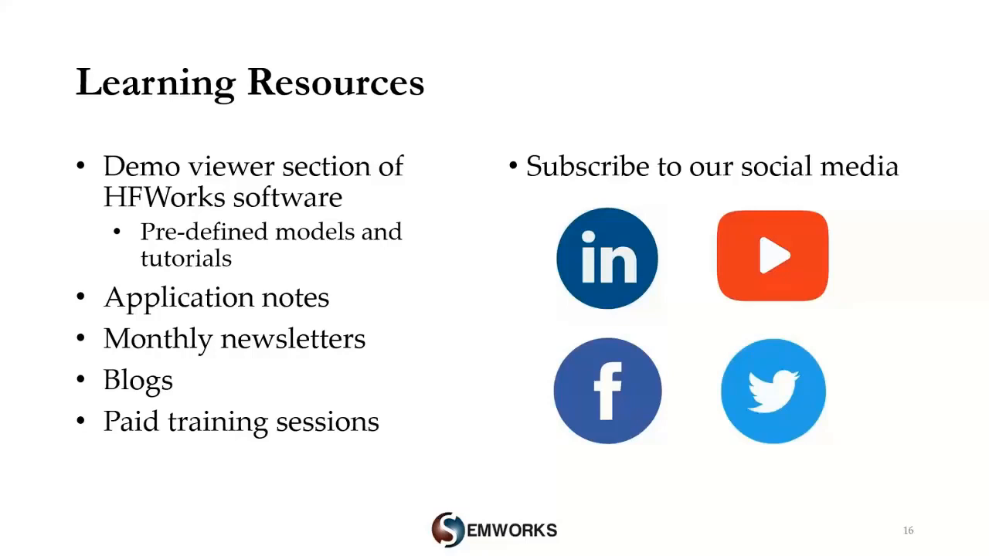
{"action": "key", "text": "right"}
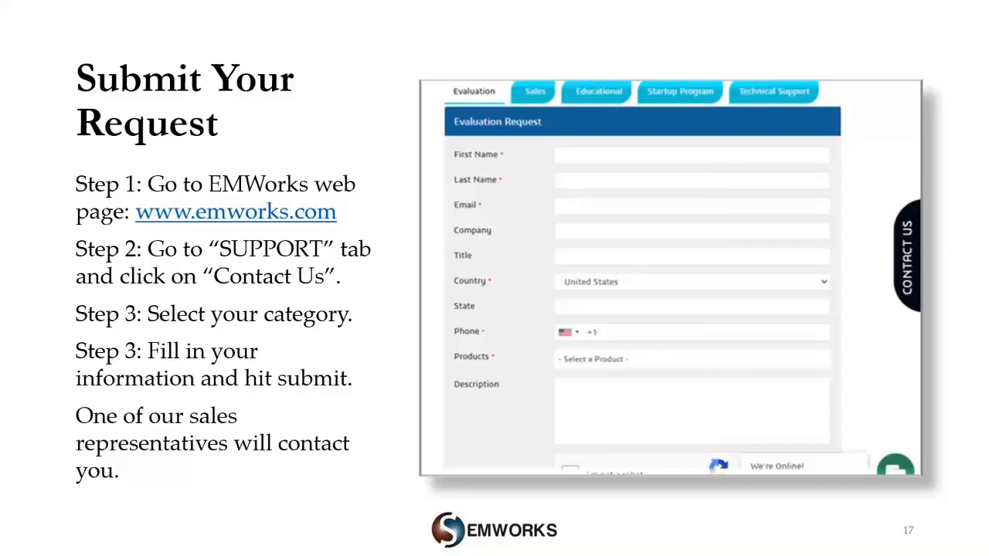
Advance to slide 18, the Thank You slide with EMWorks contact details
{"action": "key", "text": "right"}
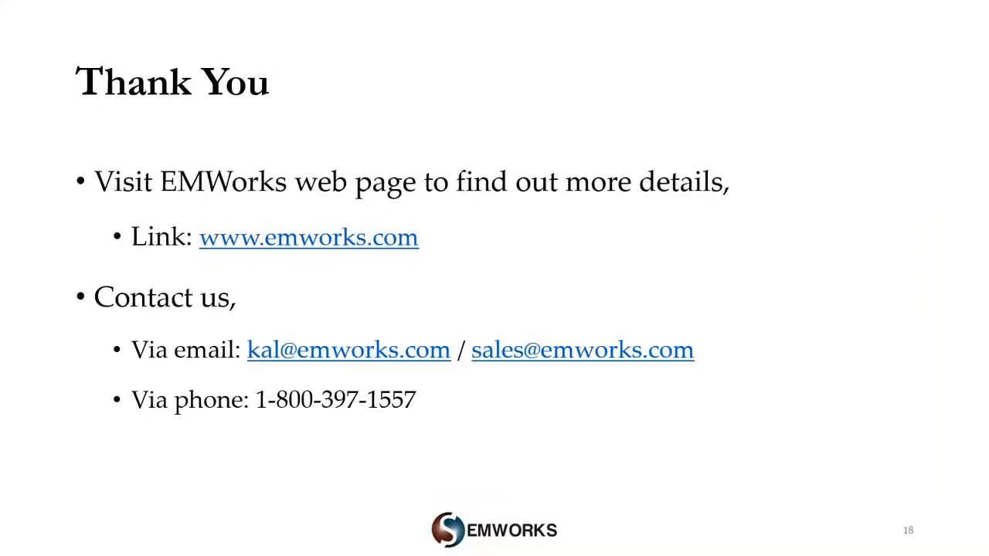